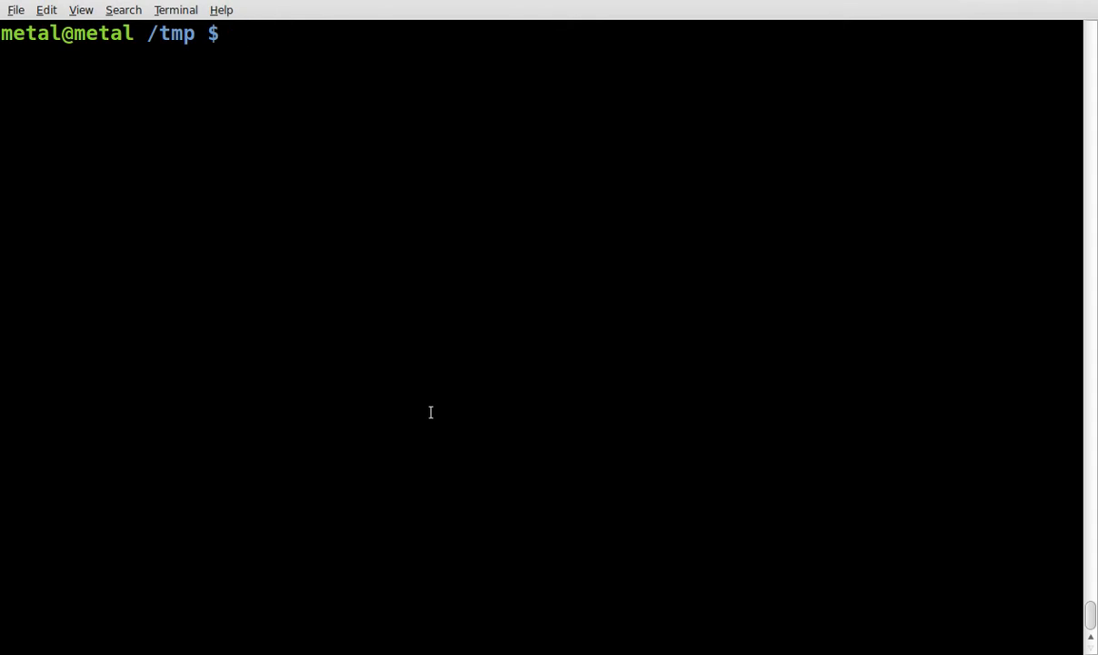
- Display the original frog photo im000242.jpg, look it over, and close the preview
text(display)
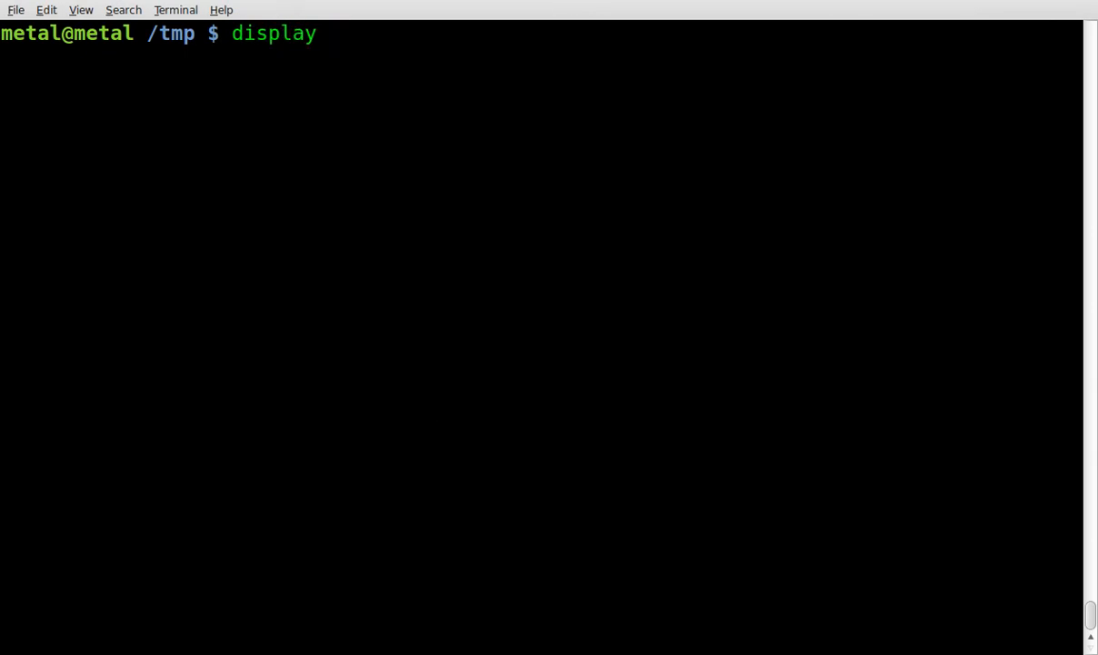
text(im000242.jpg)
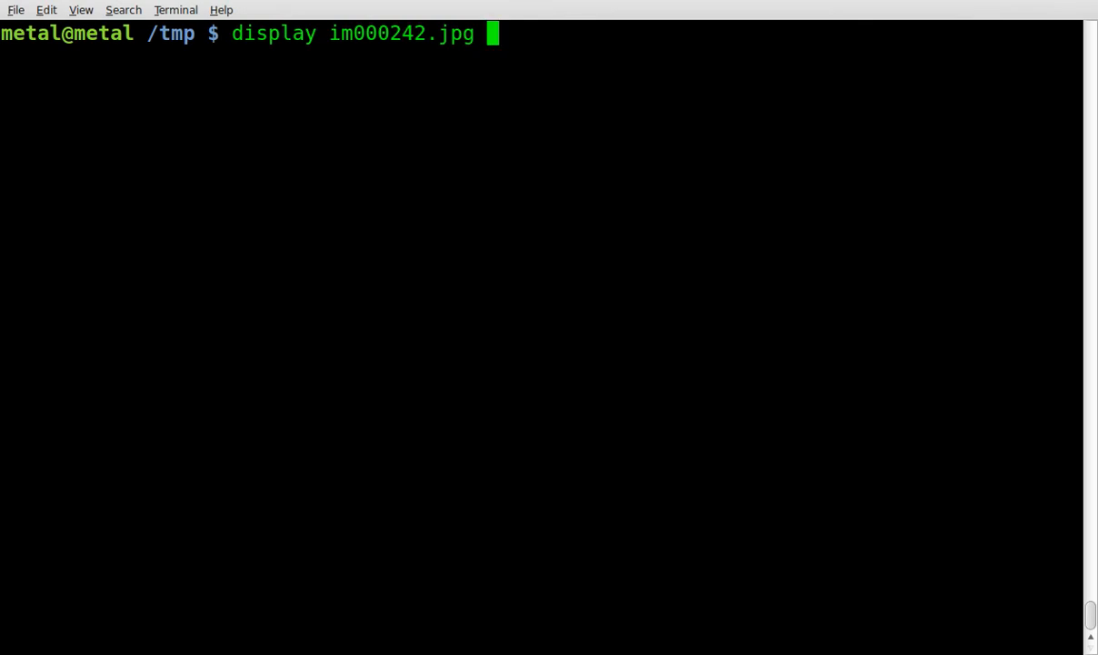
key(Return)
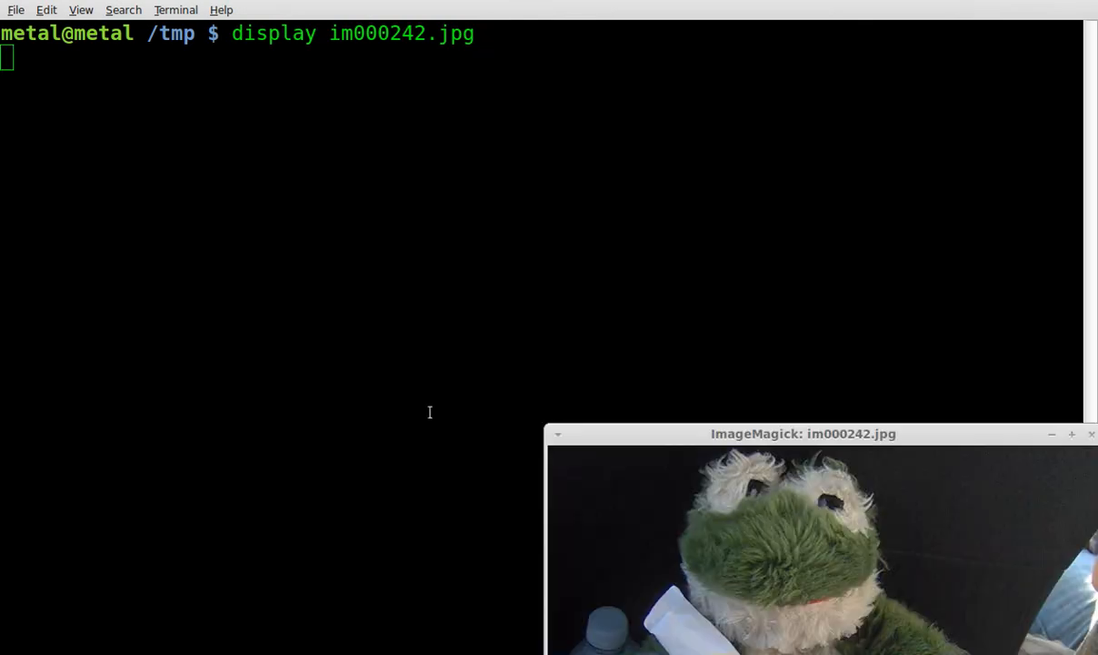
drag(804, 432, 404, 29)
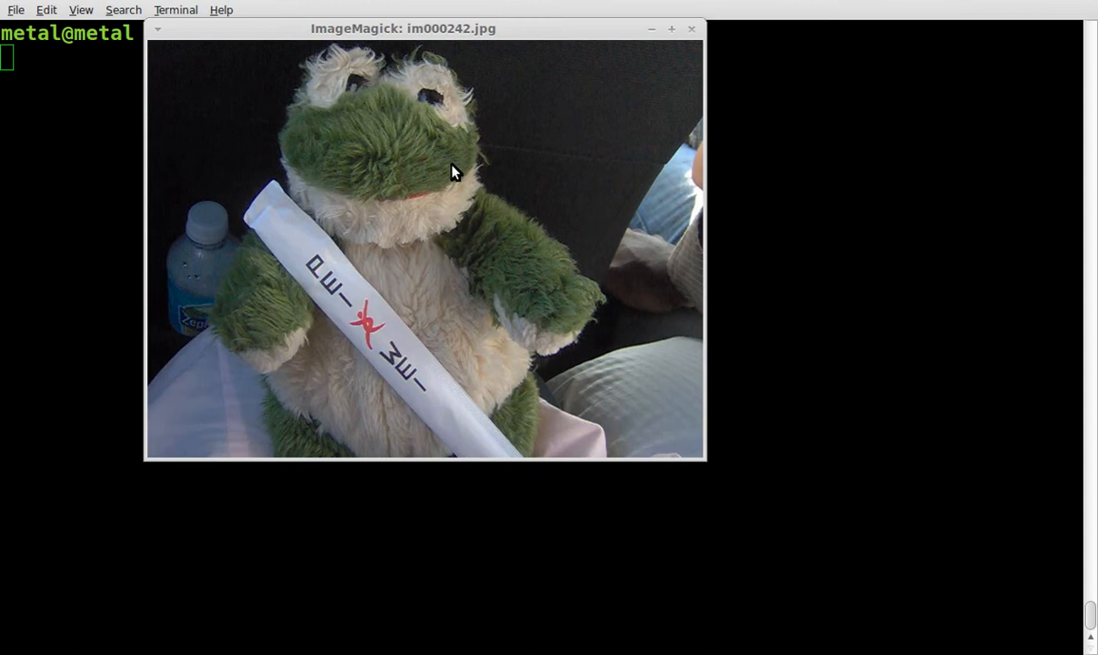
drag(404, 29, 427, 153)
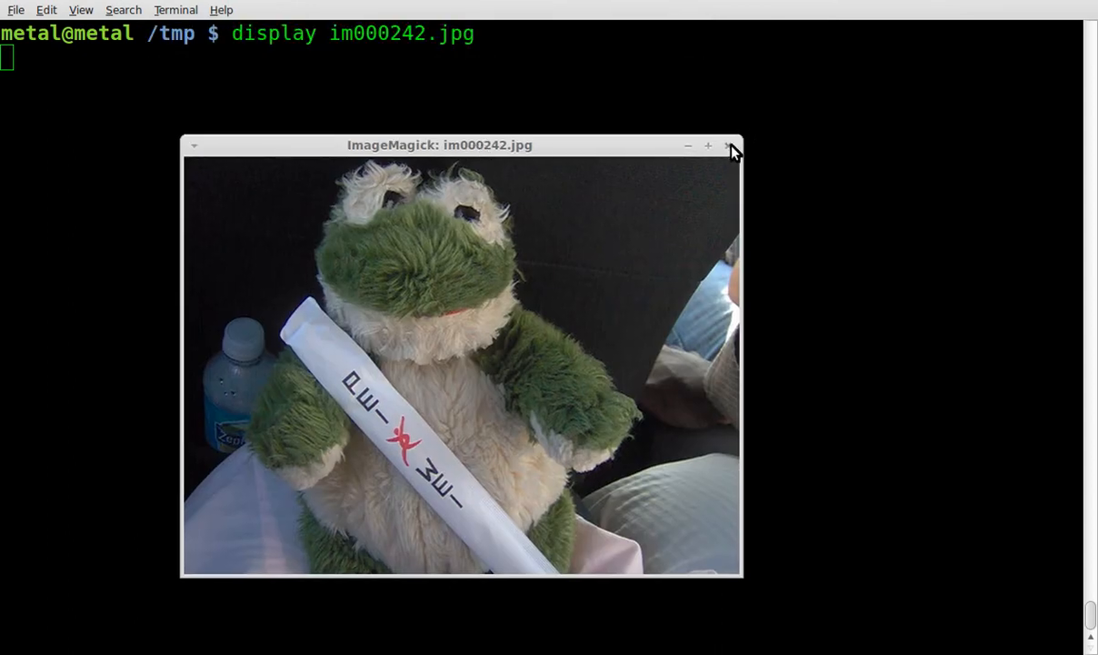
click(731, 145)
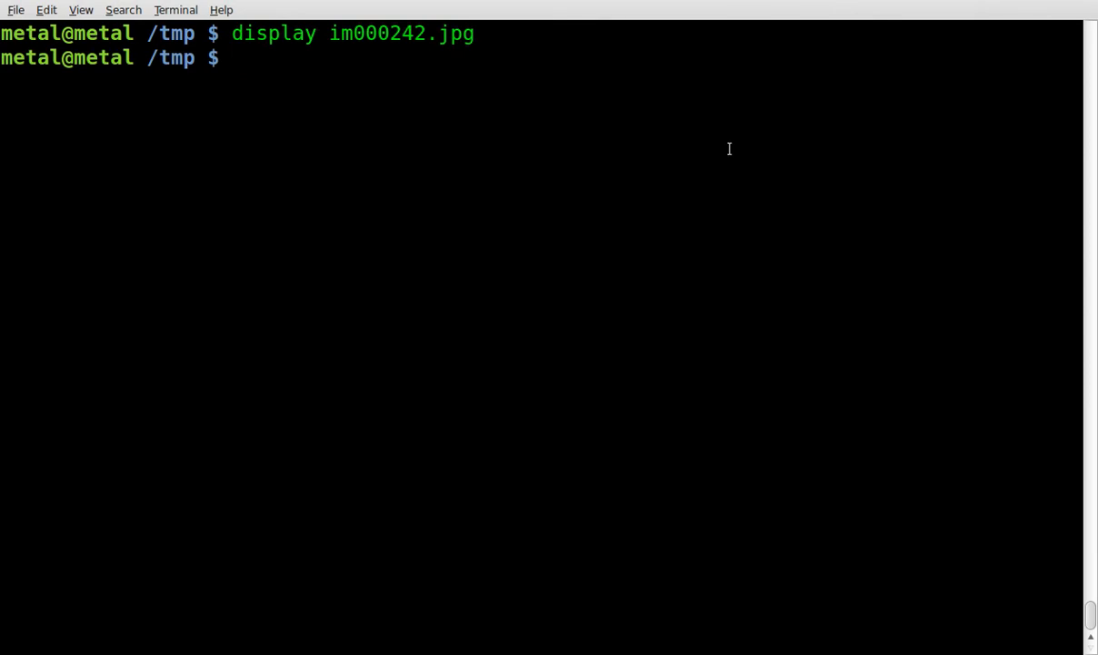
- Run convert -fill blue -colorize 50% on im000242.jpg, writing output.png
text(cone)
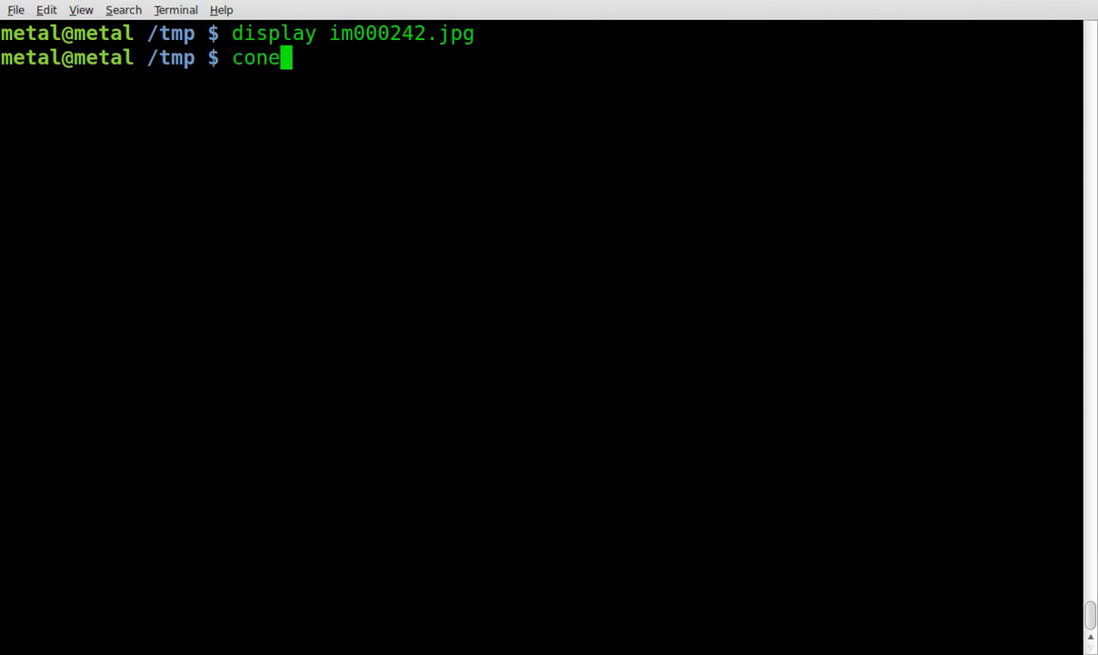
text(vert -)
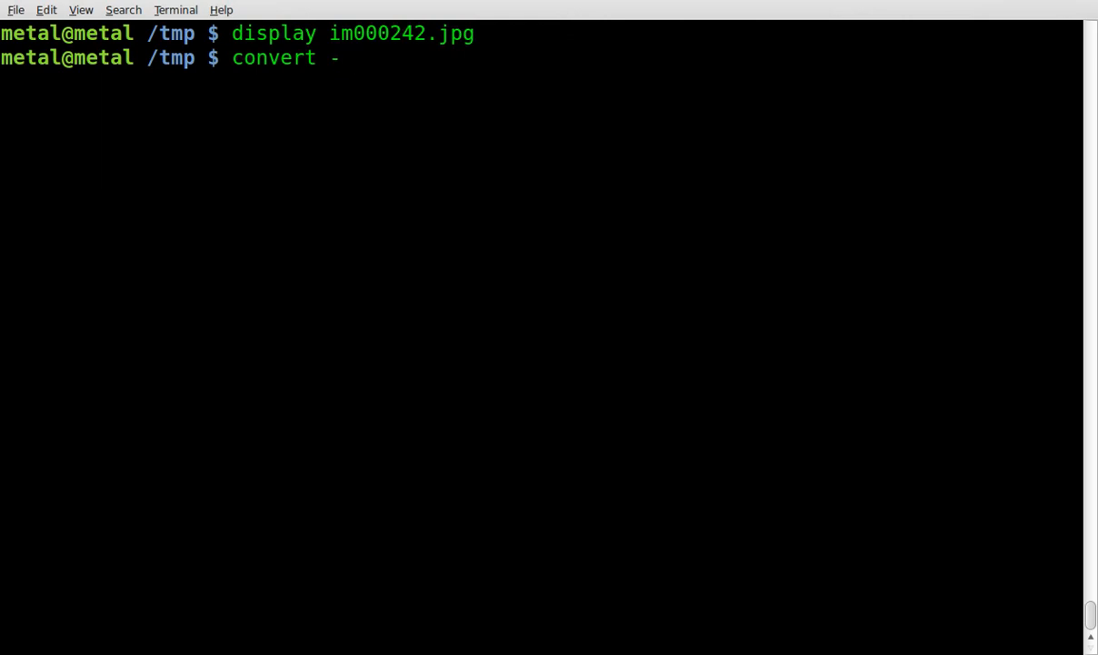
text(fill)
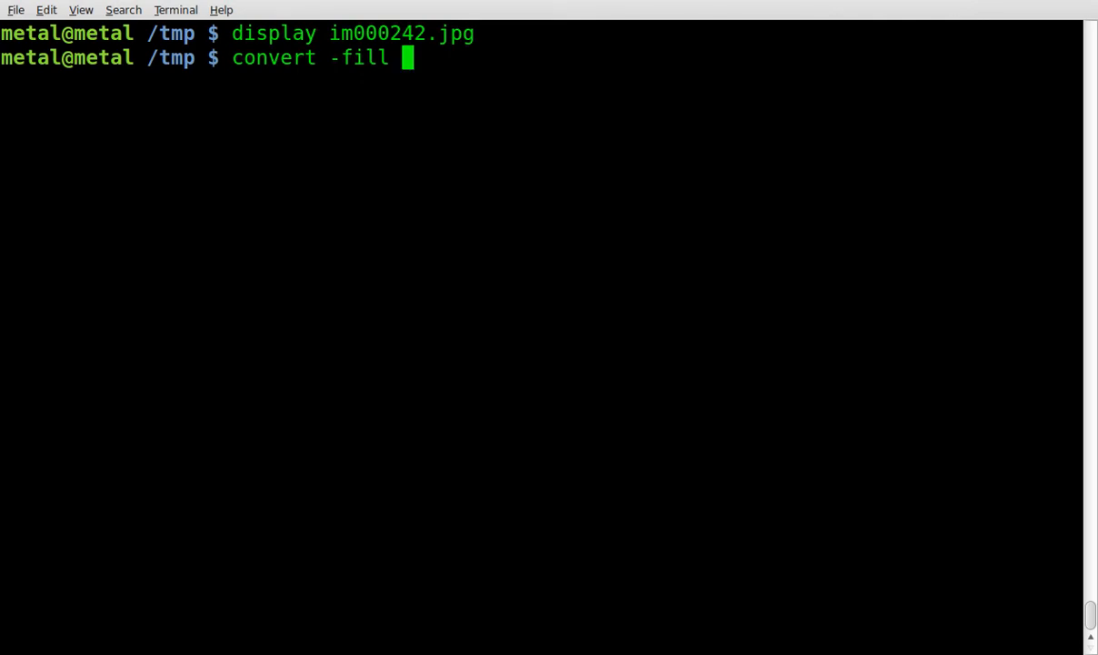
text(blue -)
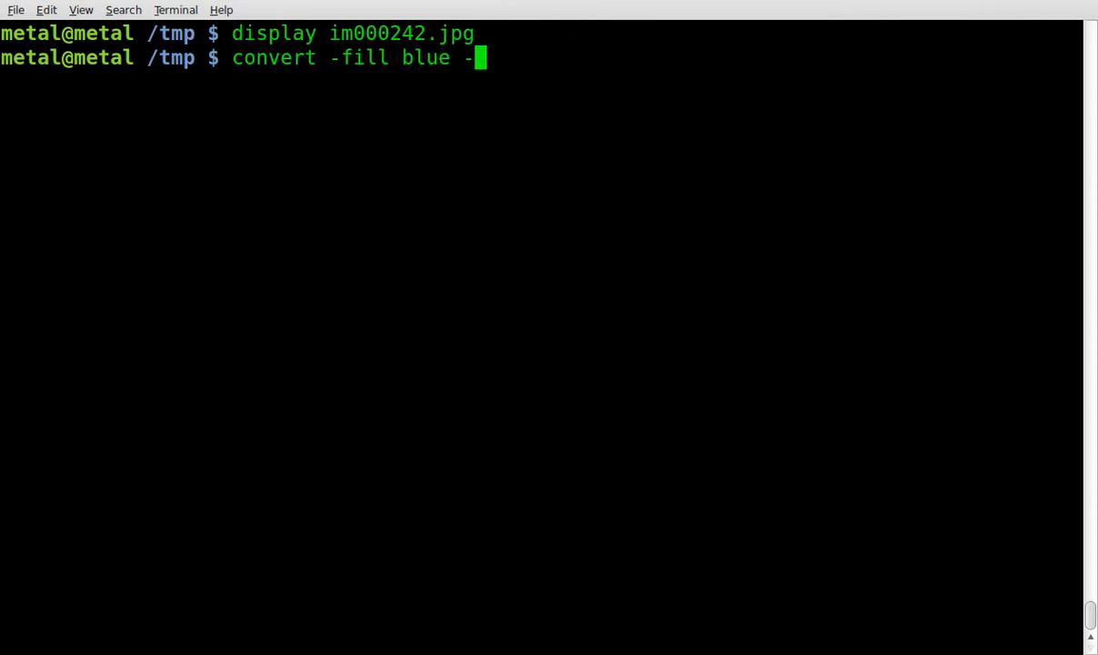
text(color)
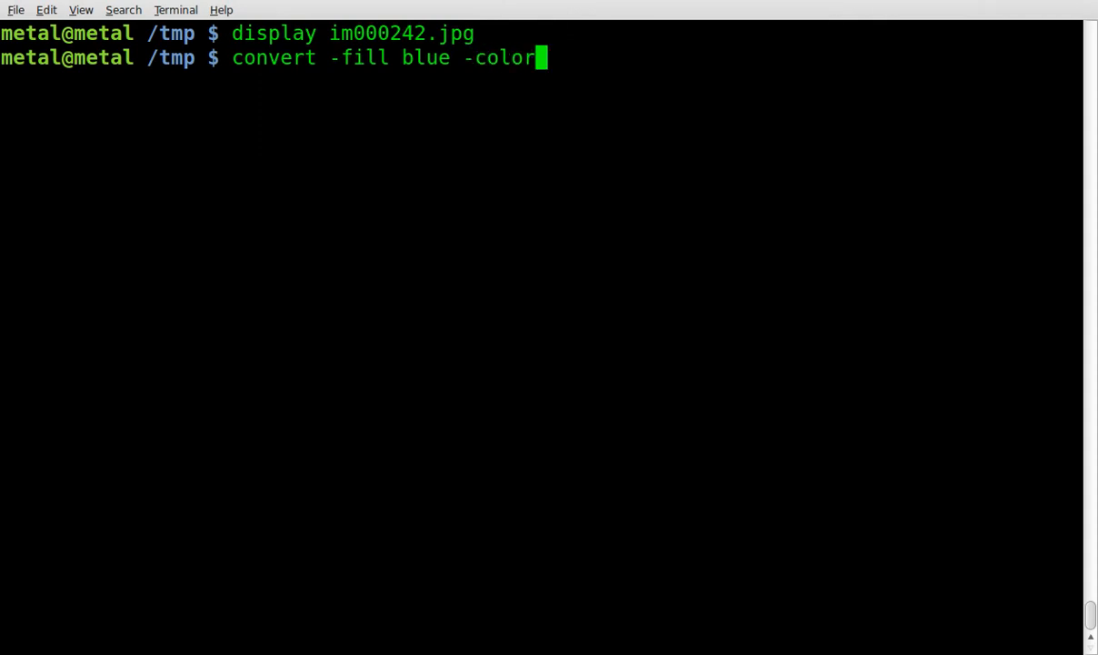
text(ize)
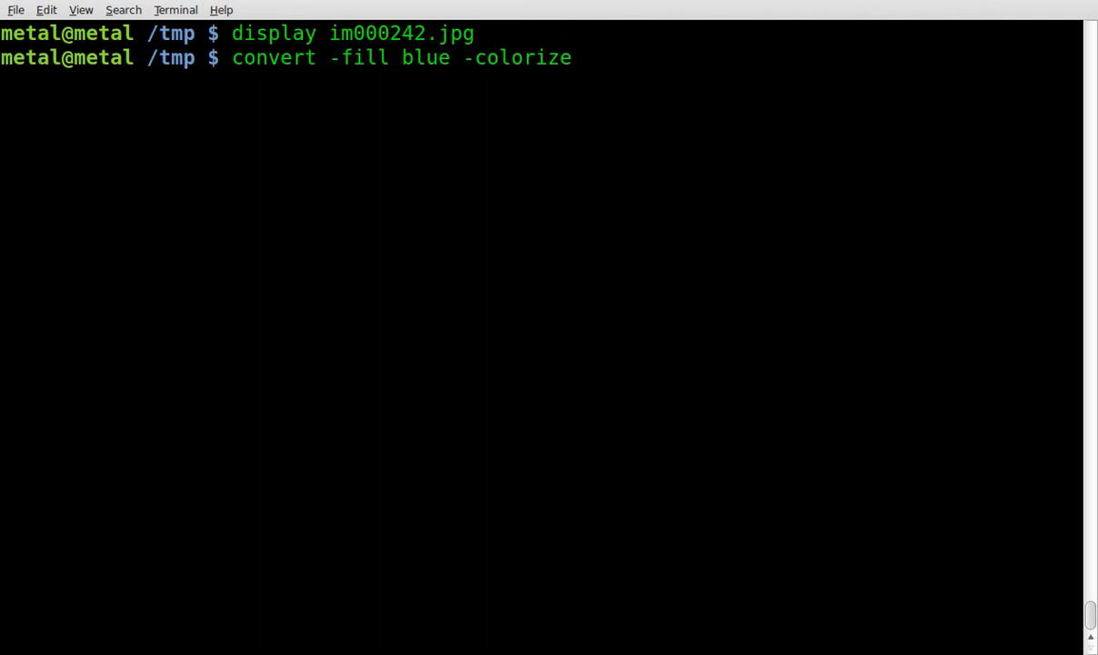
text(50)
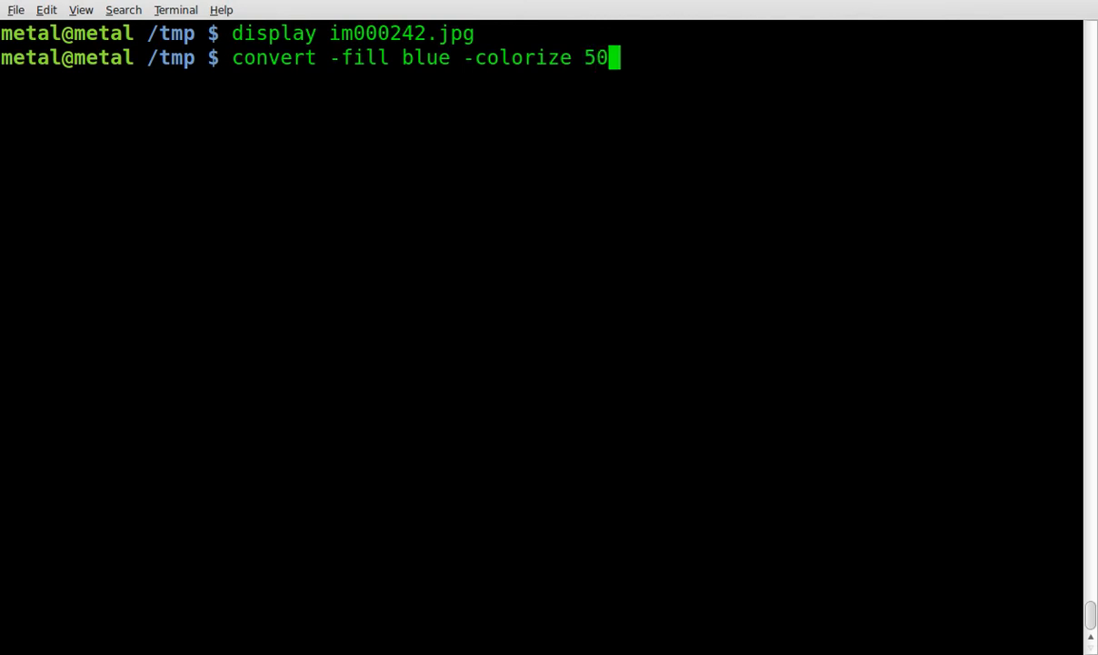
text(%)
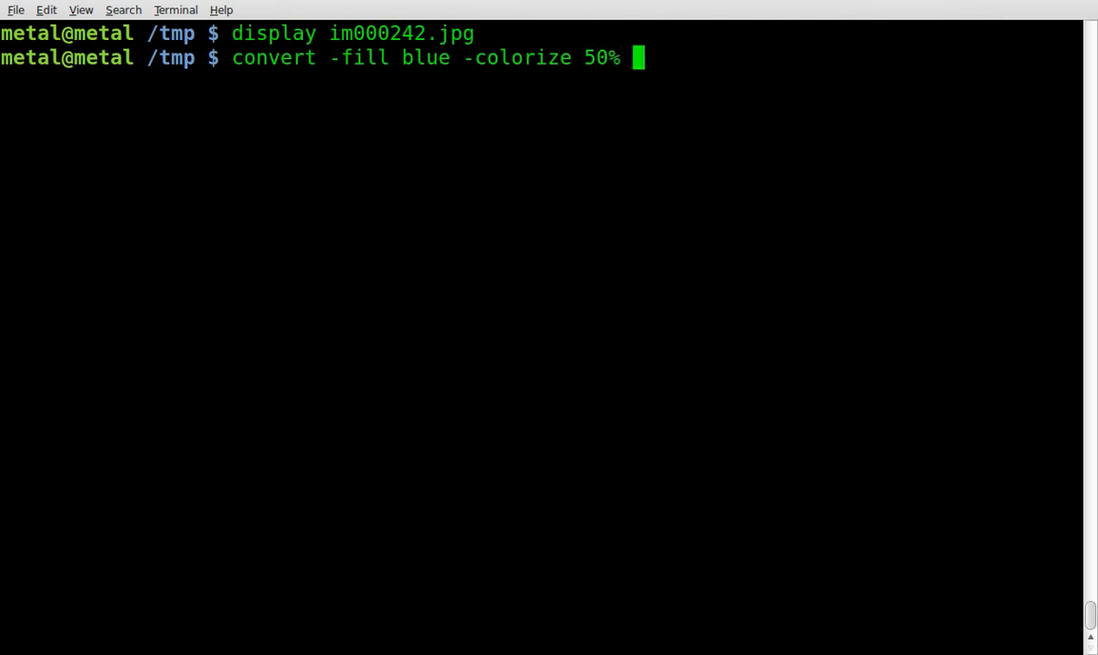
text(im000242.jpg)
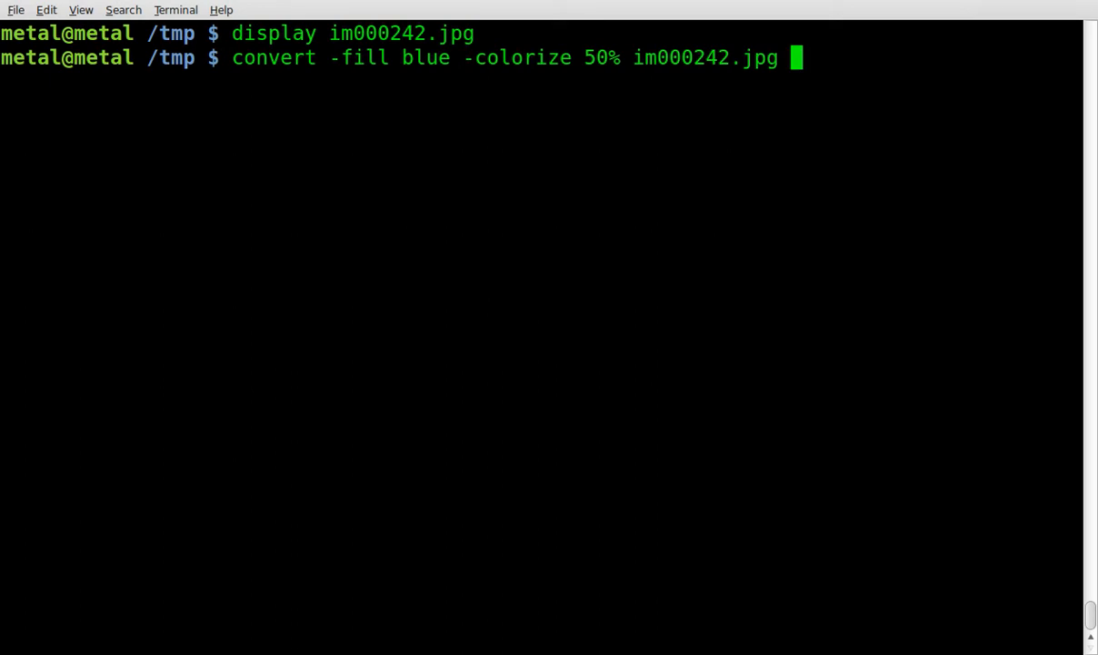
double_click(400, 33)
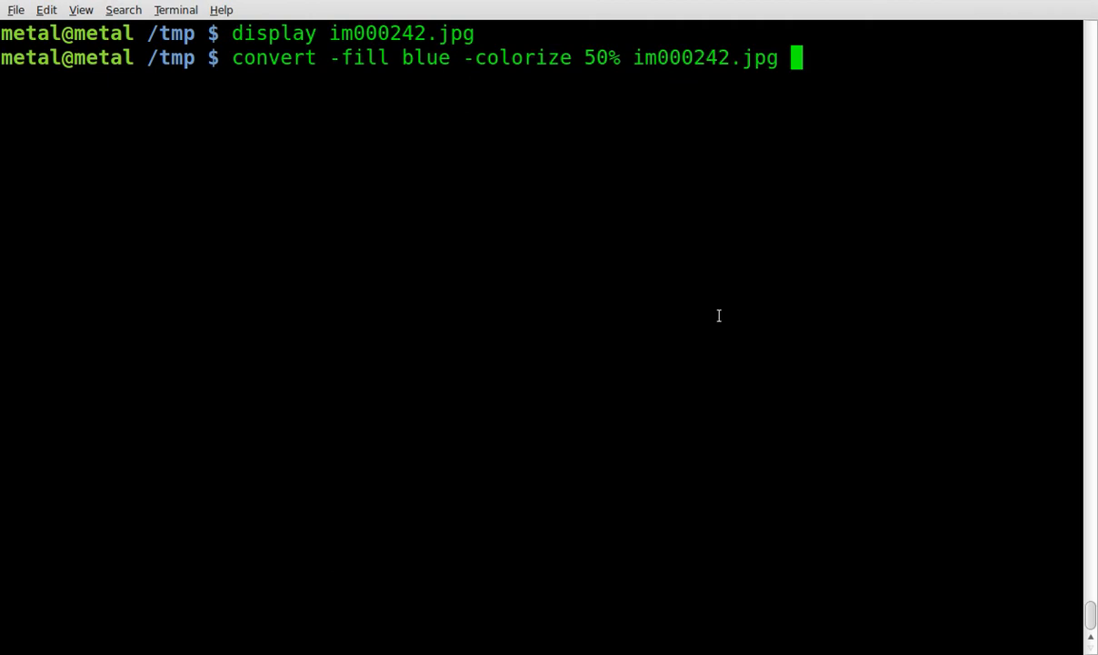
text(o)
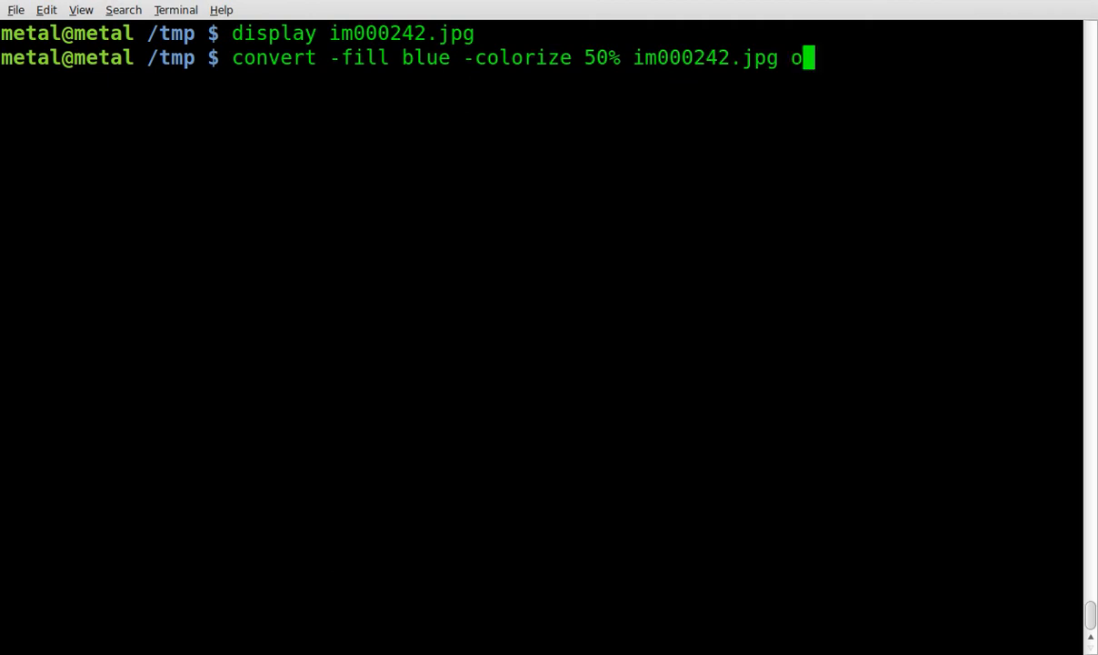
text(utput.p)
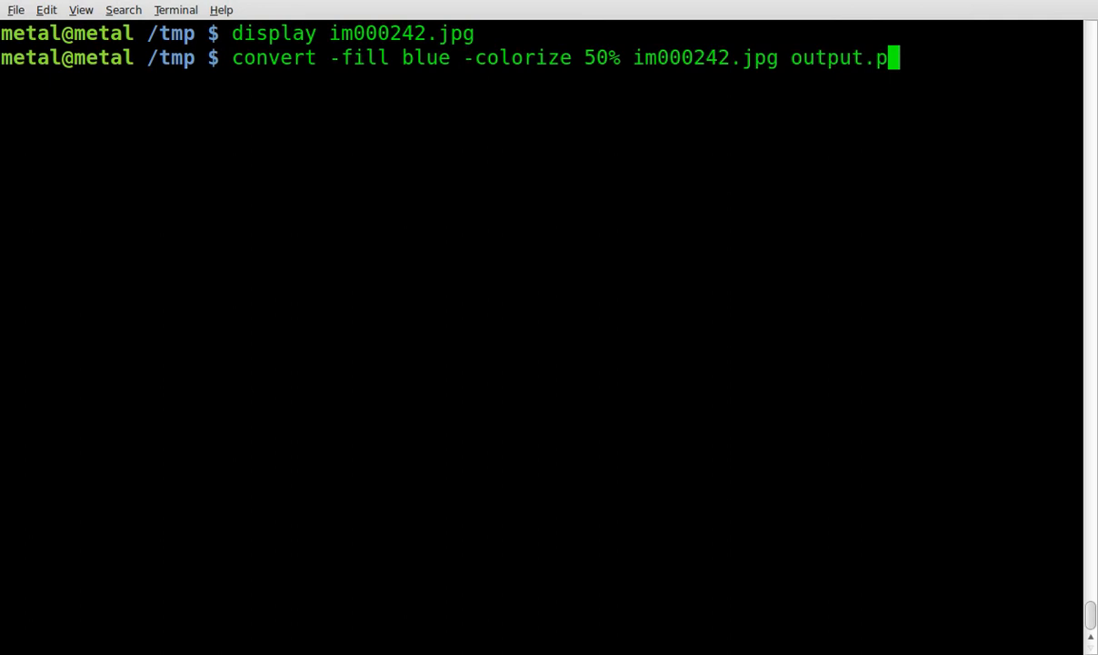
text(ng)
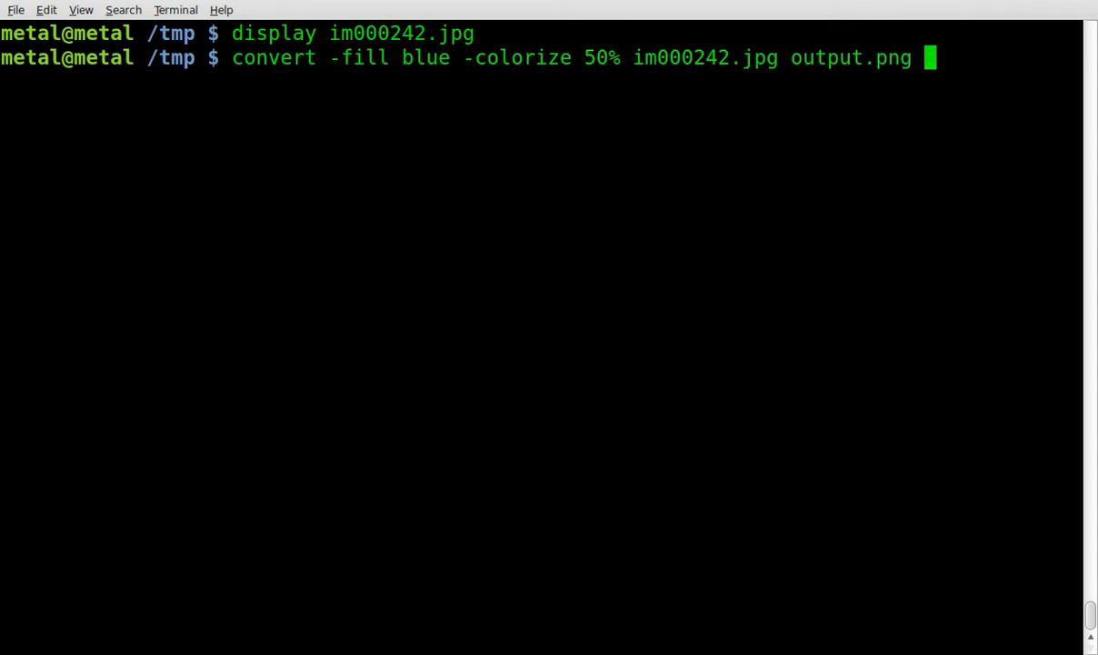
key(Return)
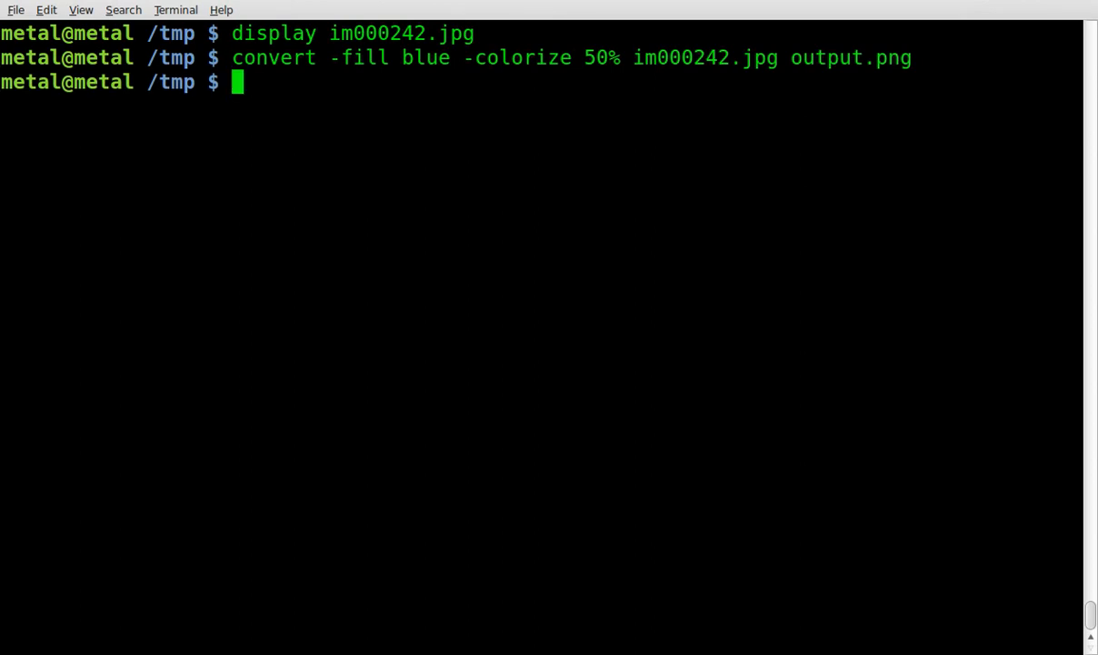
- Display the blue output.png, then rerun the tint as 50% red and 50% green and view each
text(dipl)
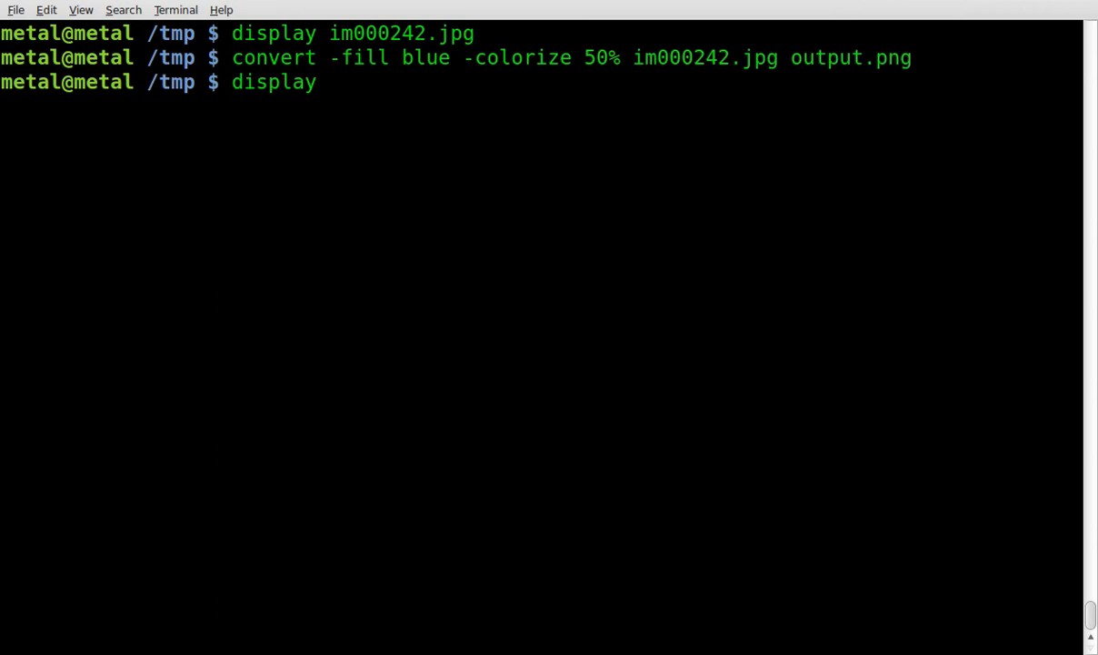
text(output.png)
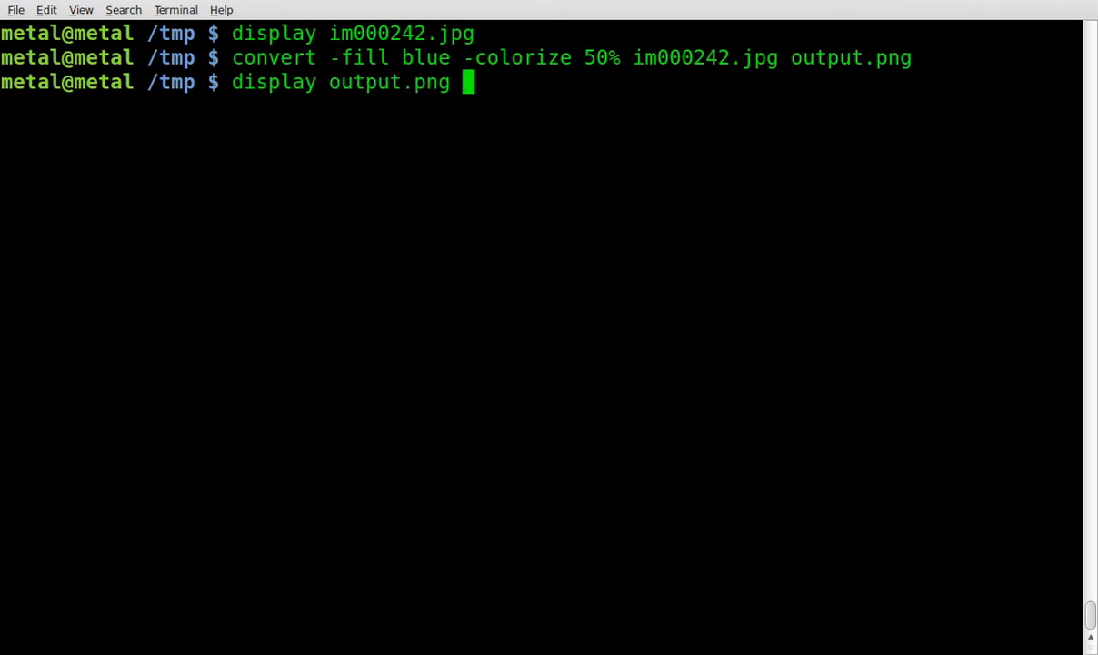
key(Return)
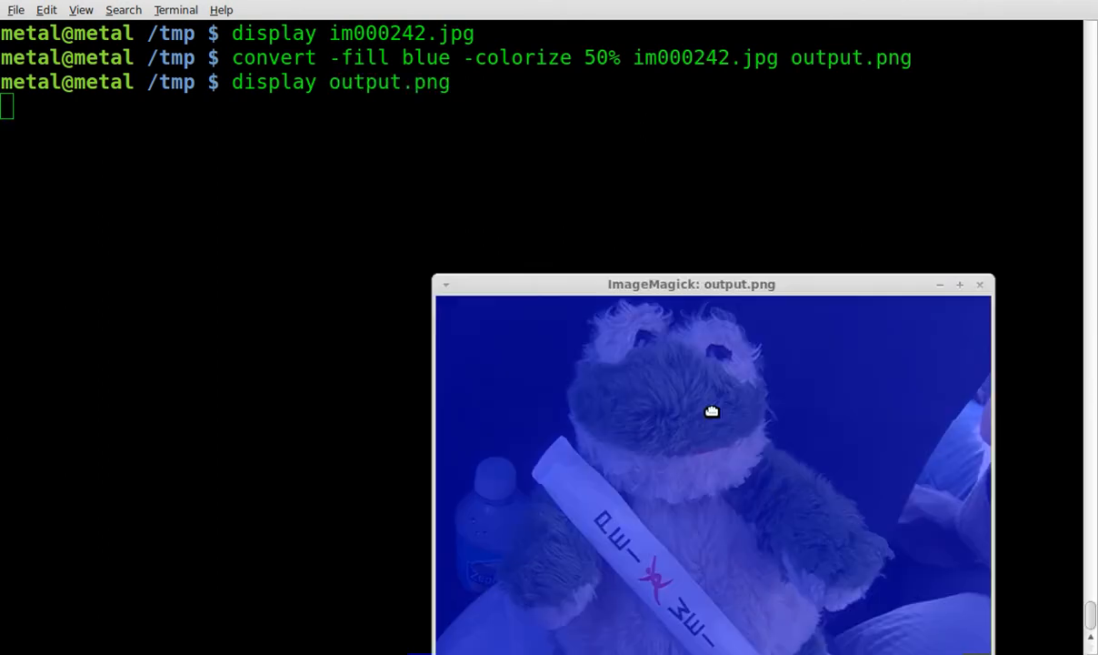
drag(691, 284, 520, 129)
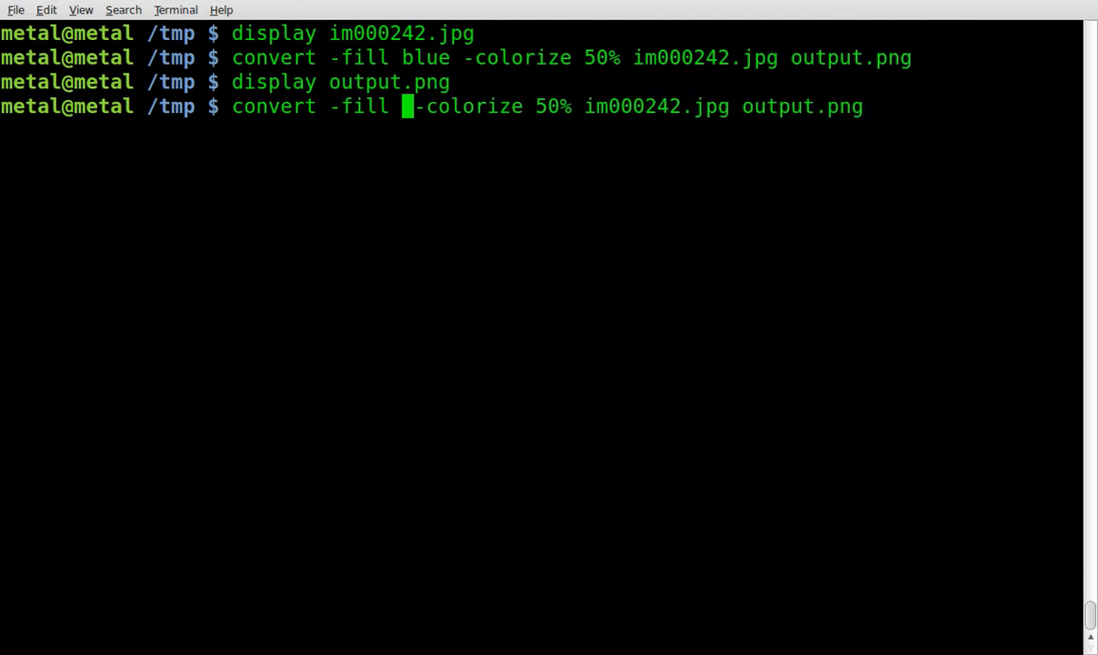
text(red)
key(Return)
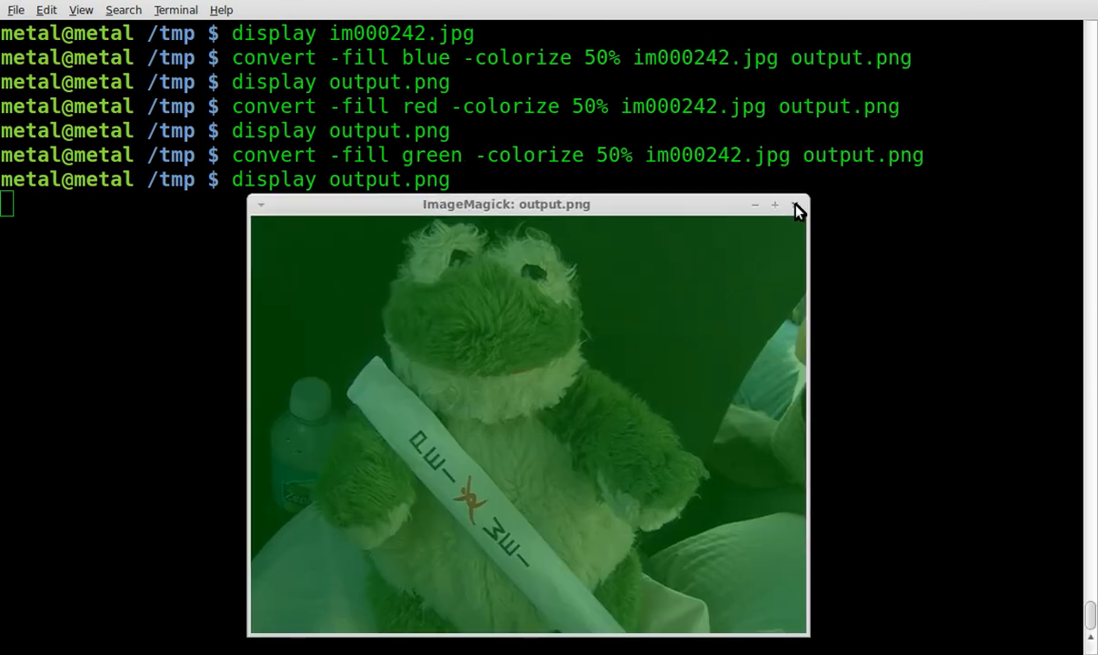
click(795, 203)
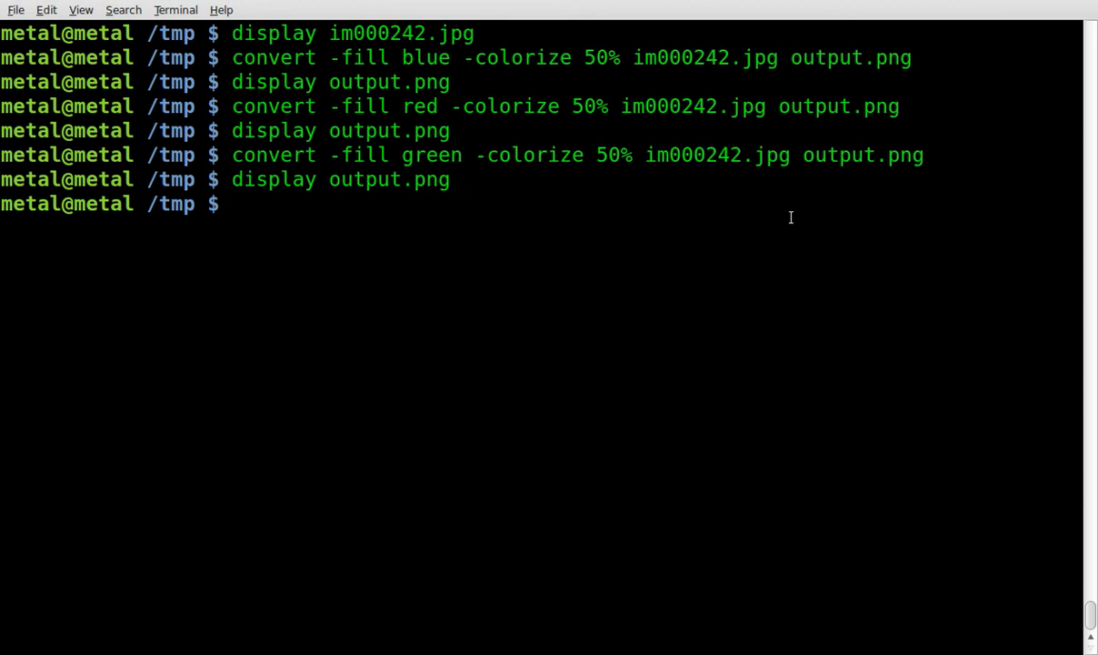
- Remake output.png as 20% then 80% green tints of the frog and display each result
text(display output.png)
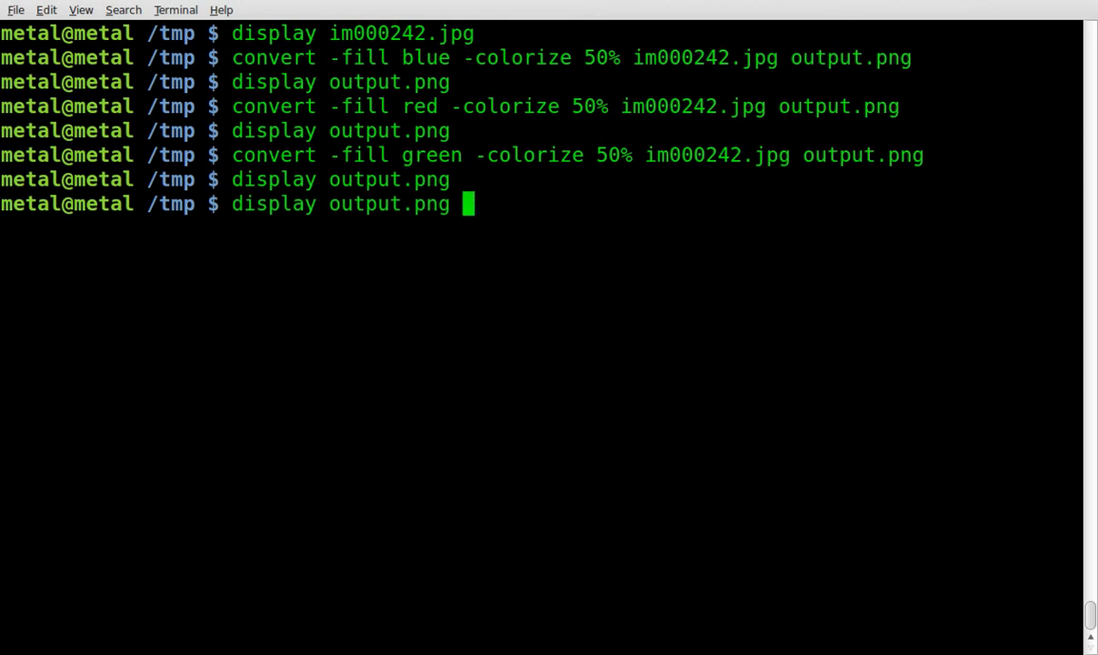
key(Up)
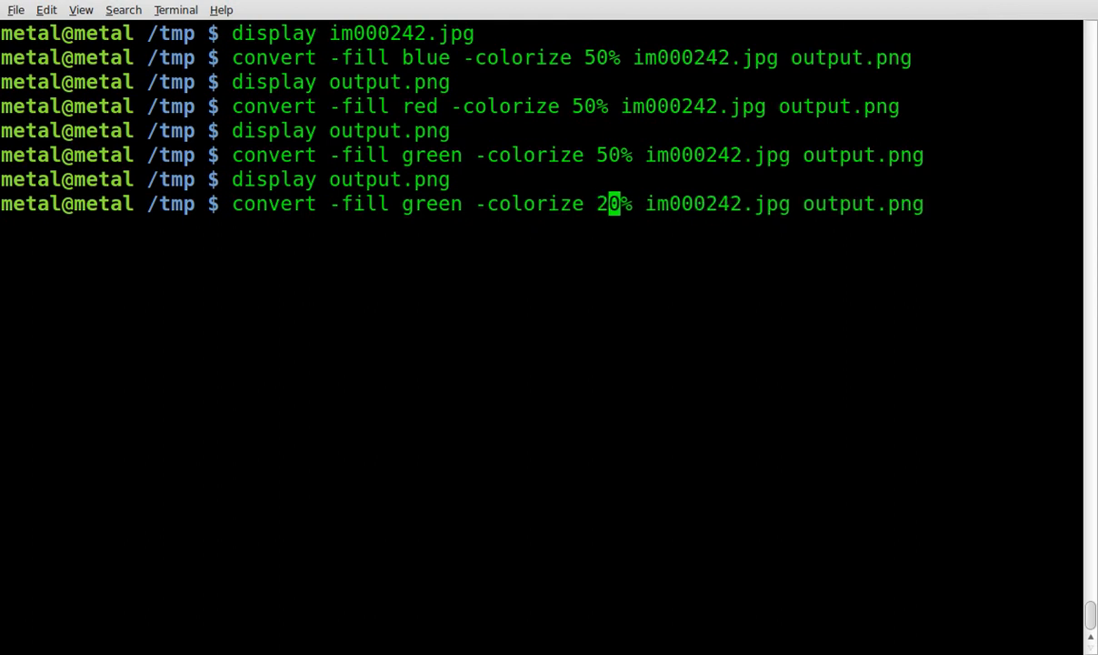
key(Return)
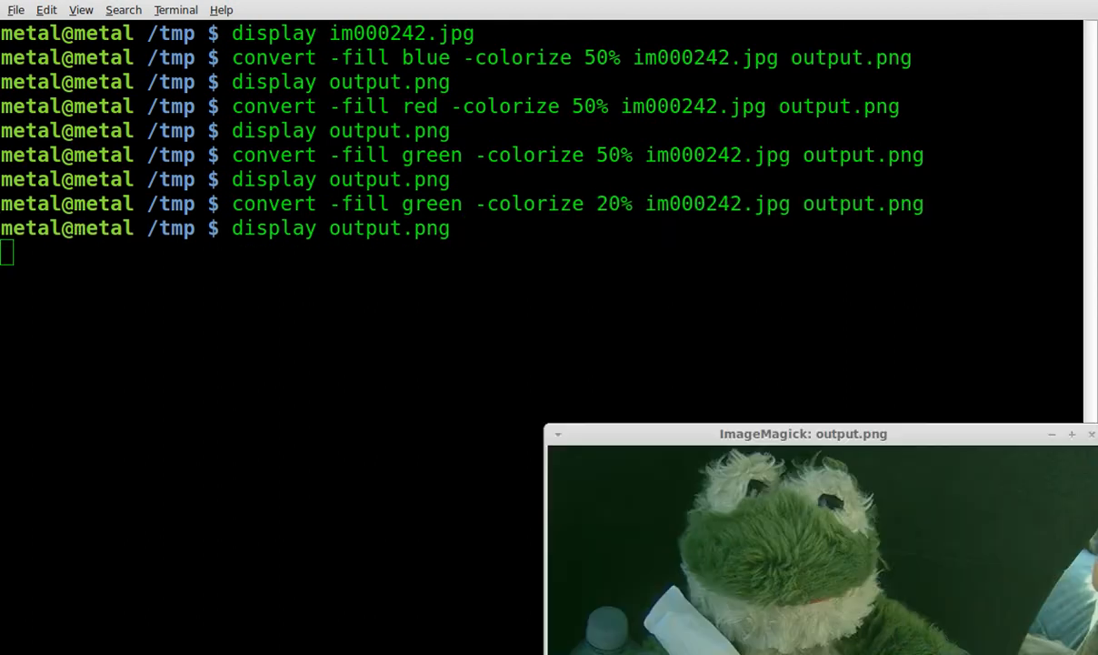
drag(804, 433, 571, 204)
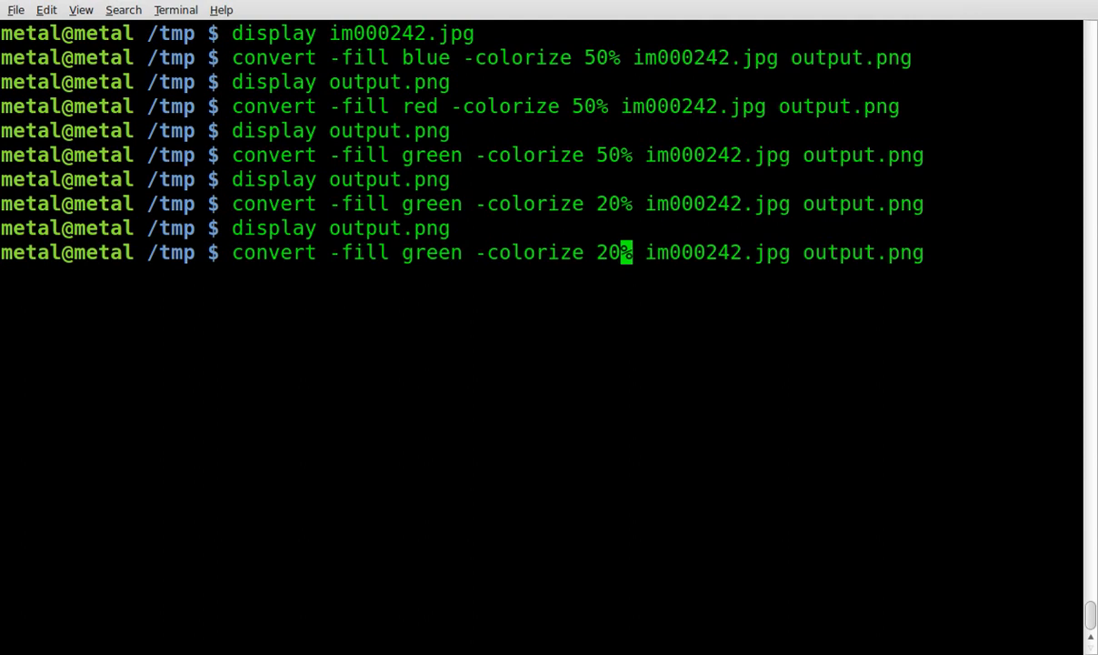
key(Return)
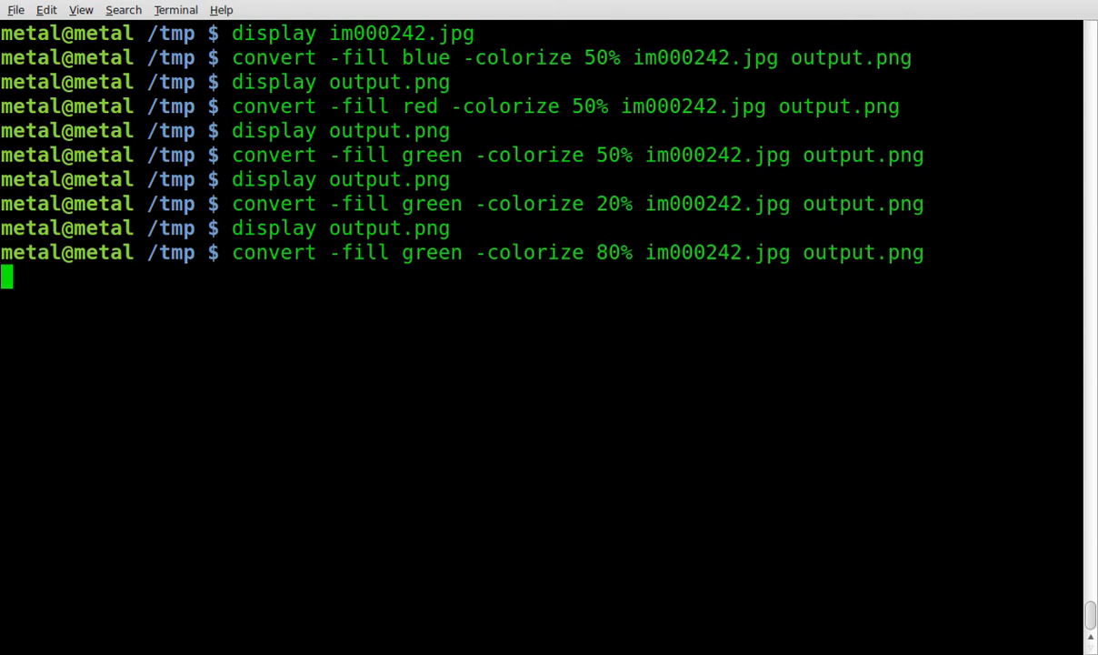
key(Return)
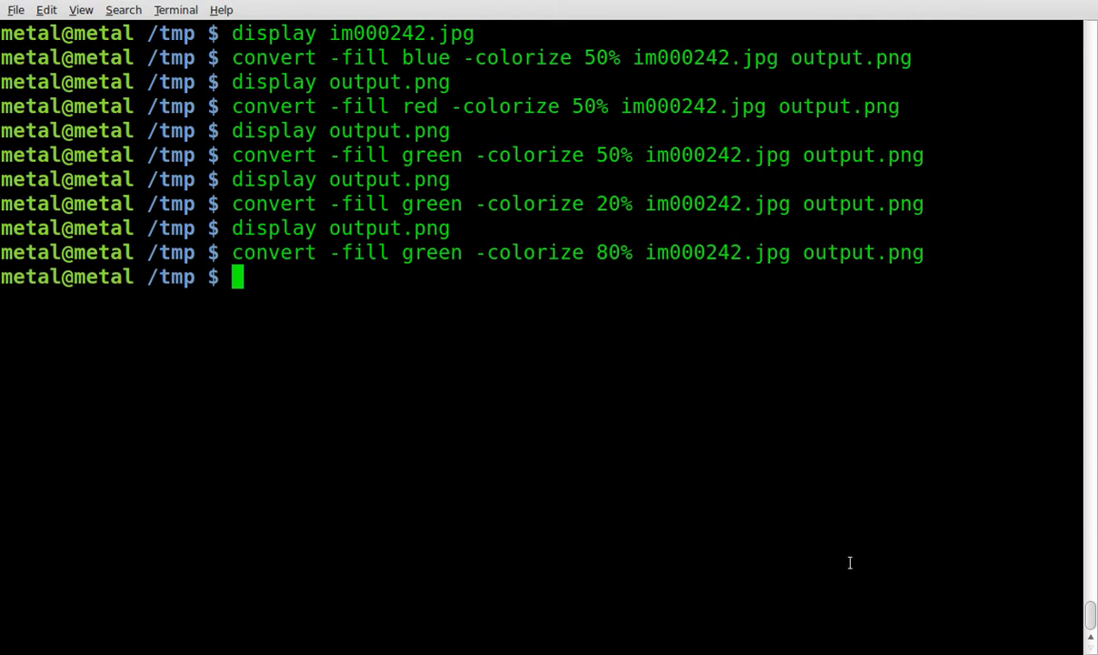
key(Return)
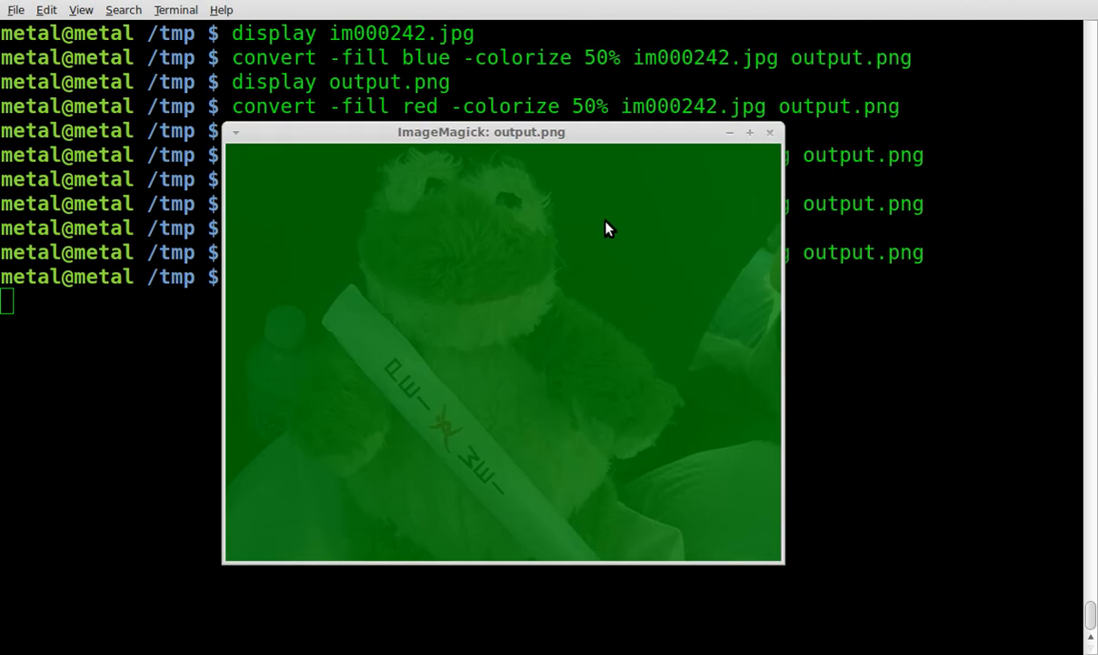
mouse_move(769, 135)
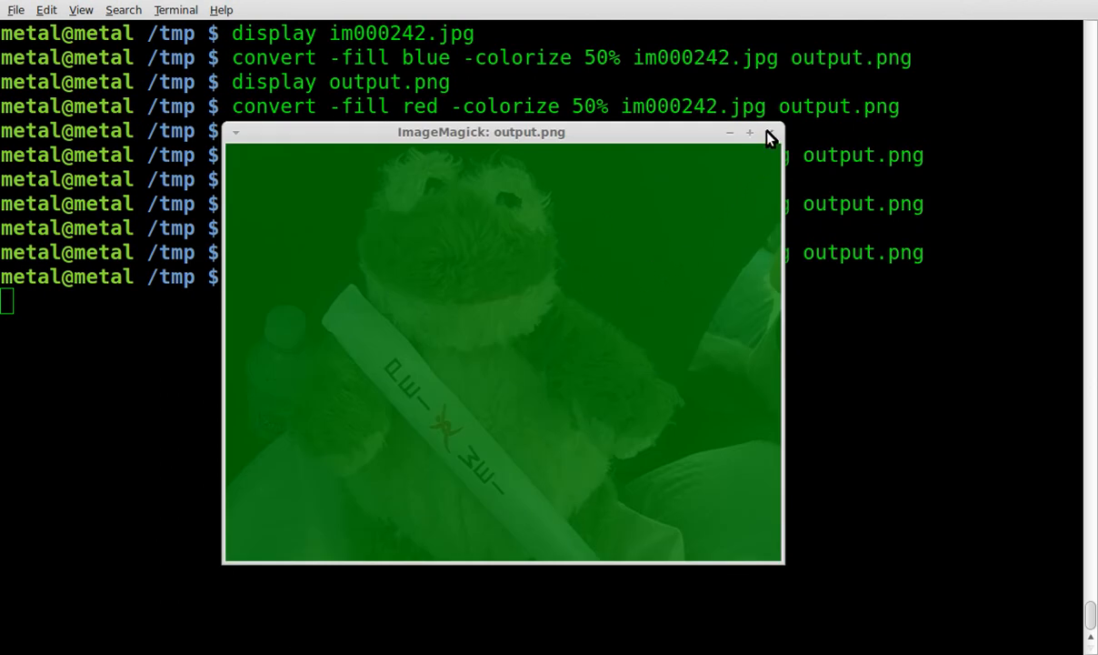
click(767, 131)
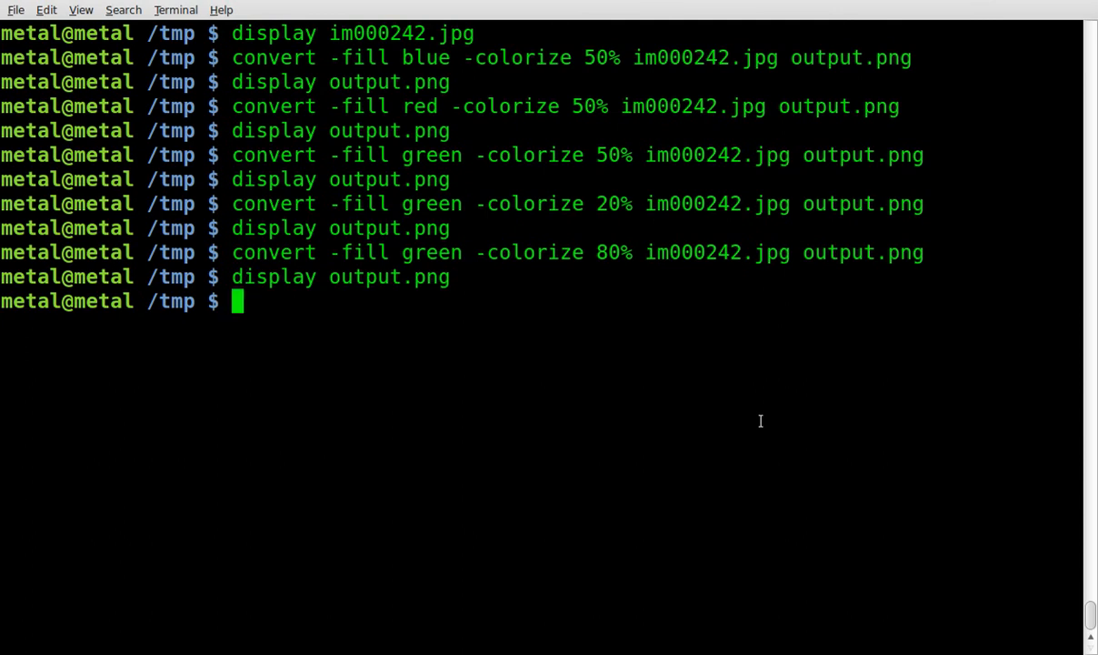
mouse_move(655, 322)
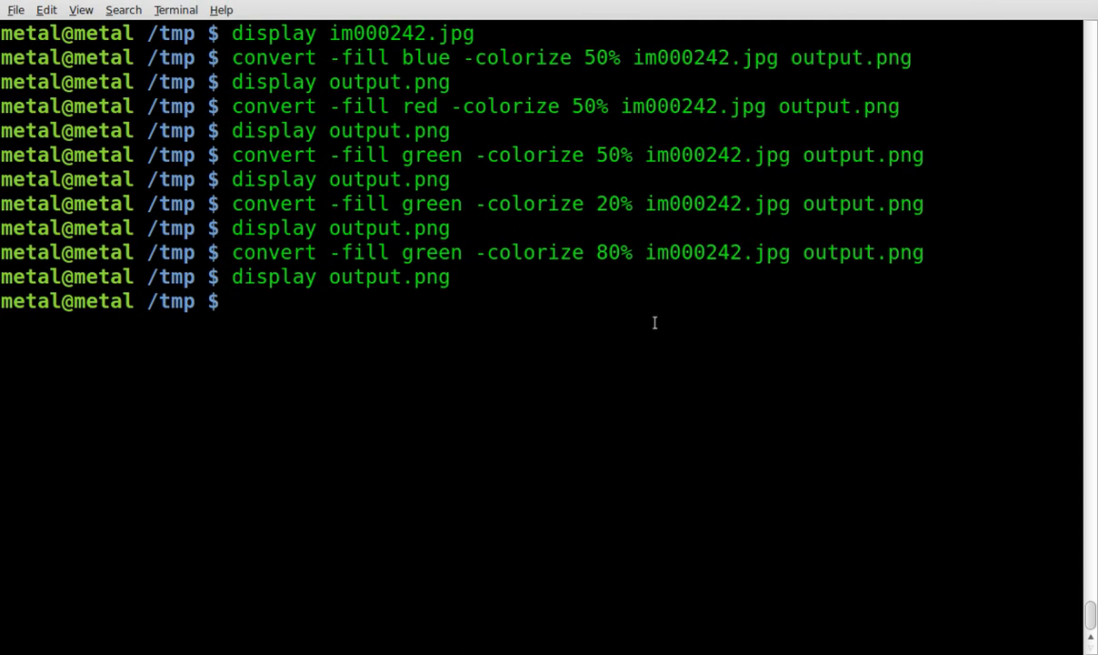
- Recall the convert command and replace green with the quoted fill 'rgb(0,255,0)'
double_click(431, 251)
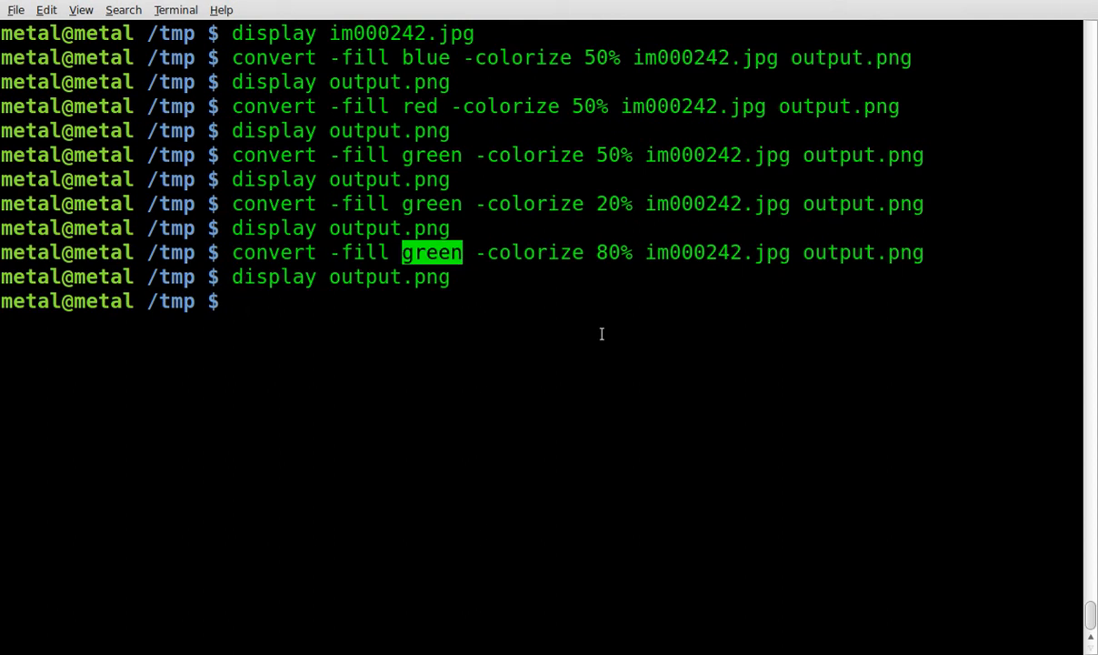
key(Up)
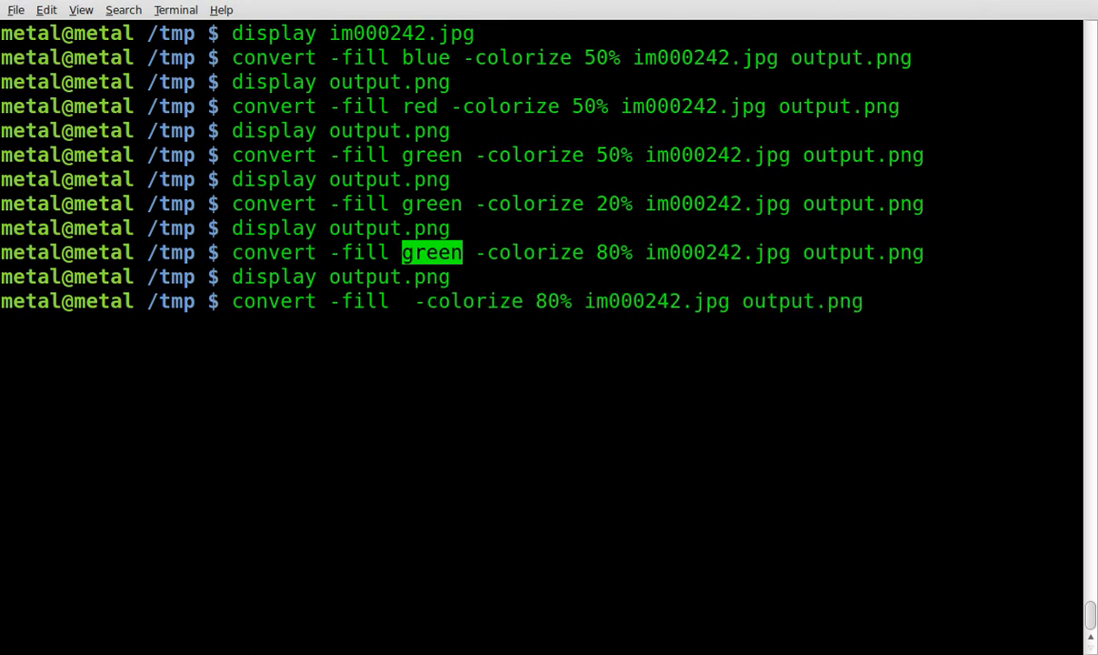
text(')
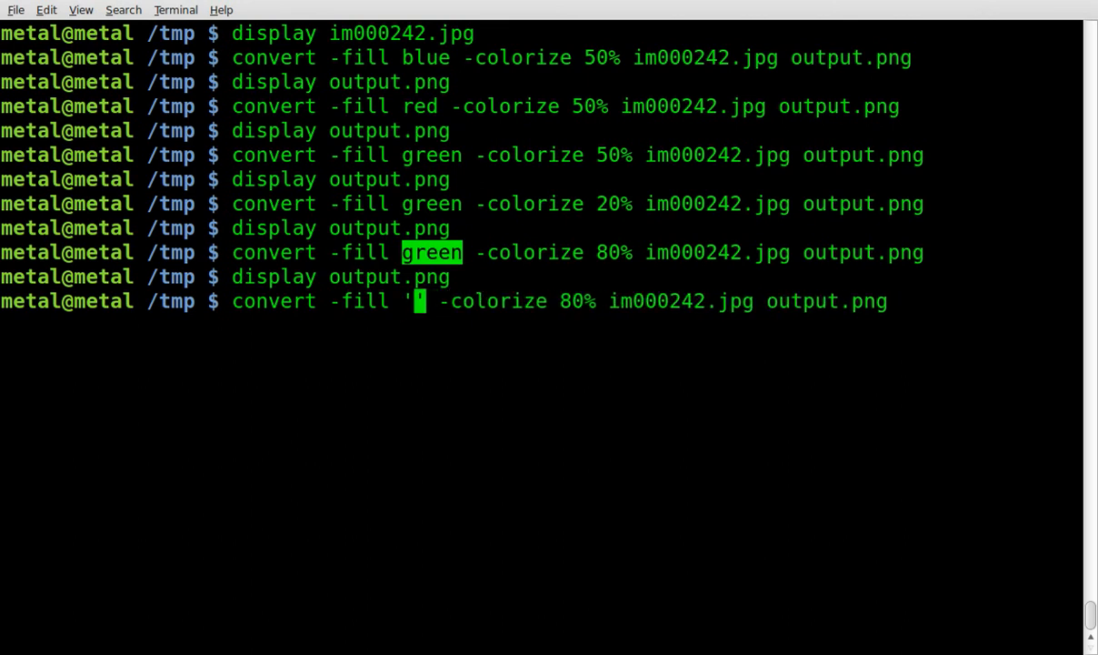
text(rgb)
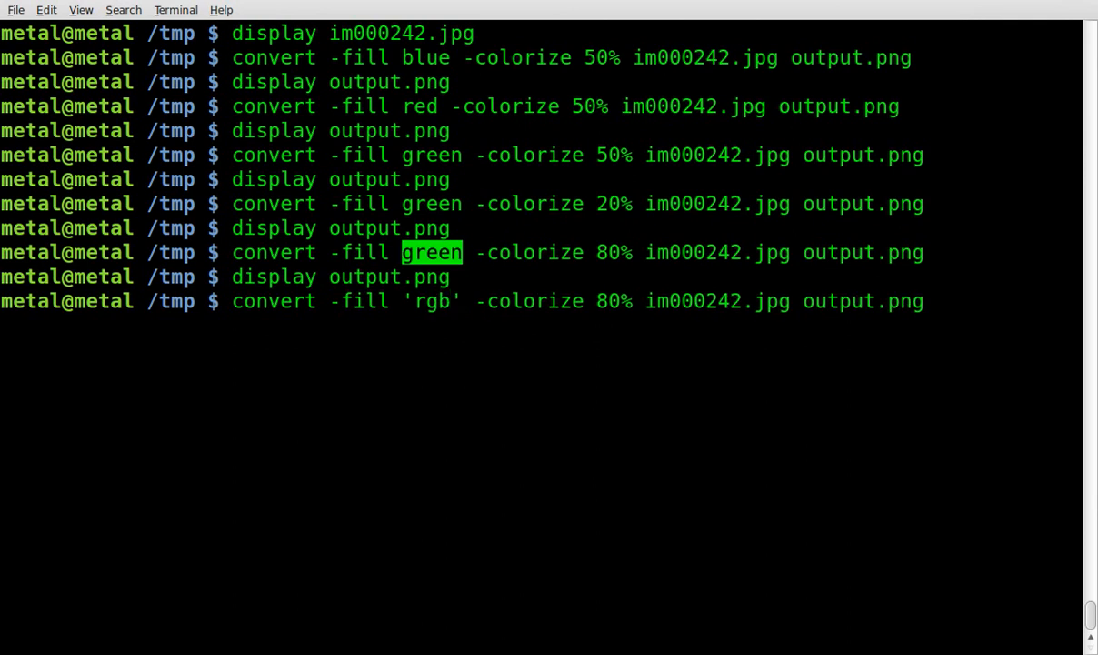
text(()
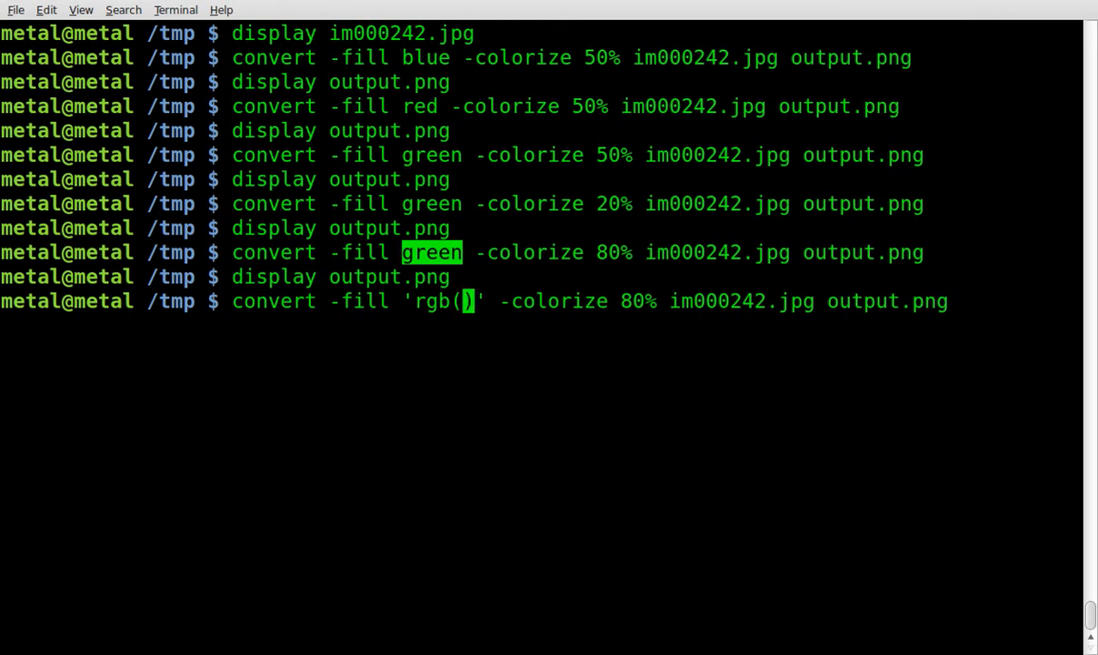
key(Right)
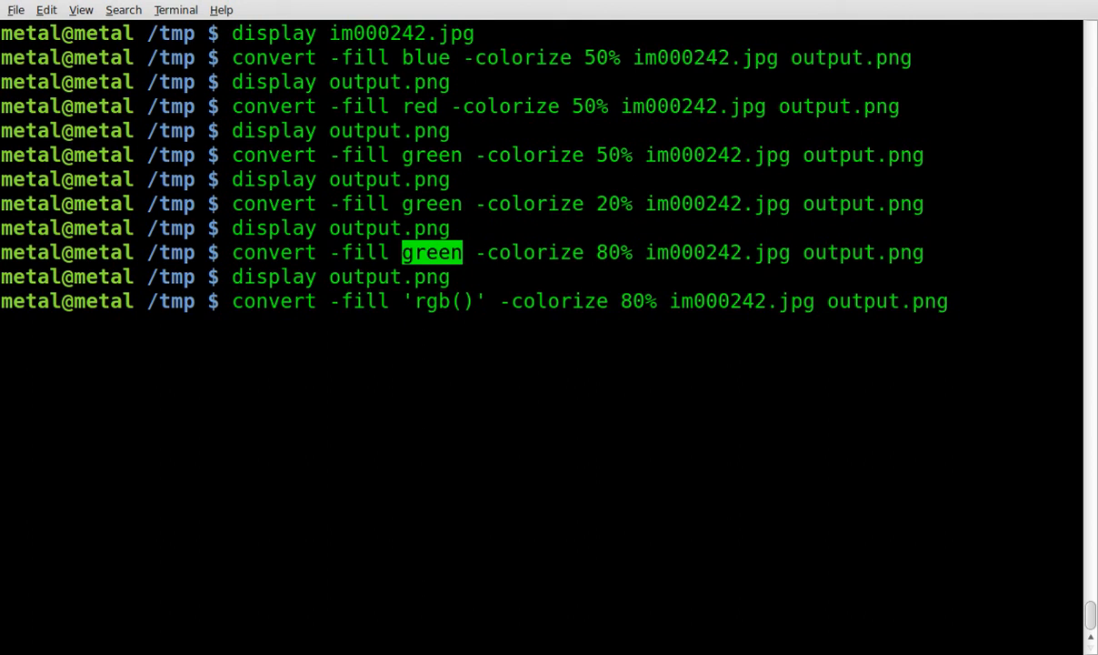
mouse_move(466, 302)
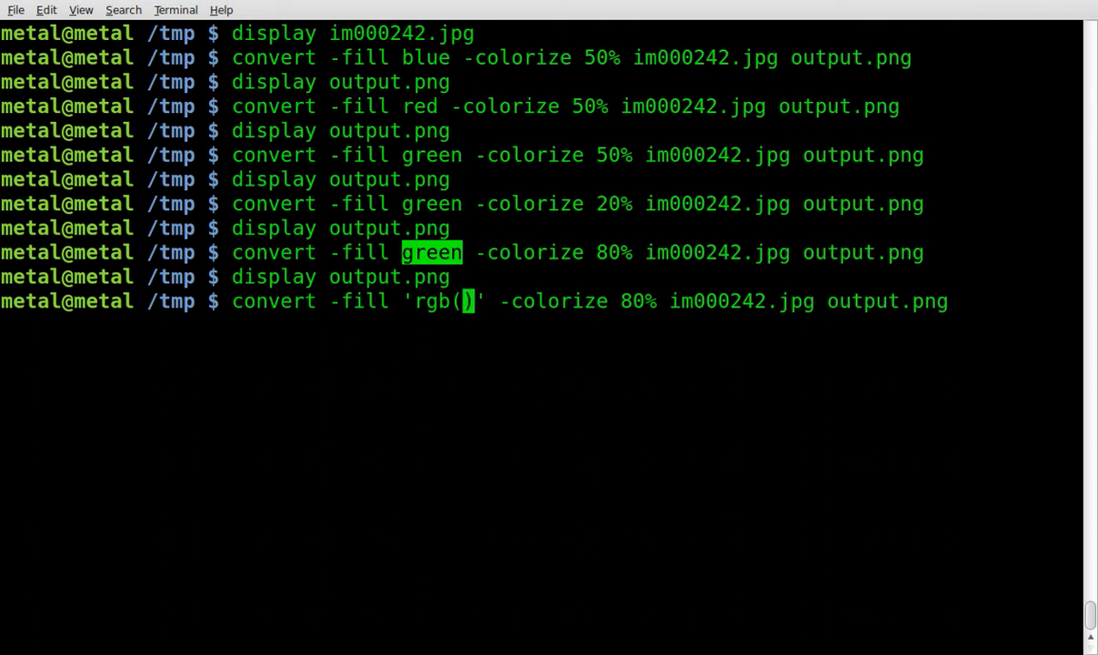
key(Right)
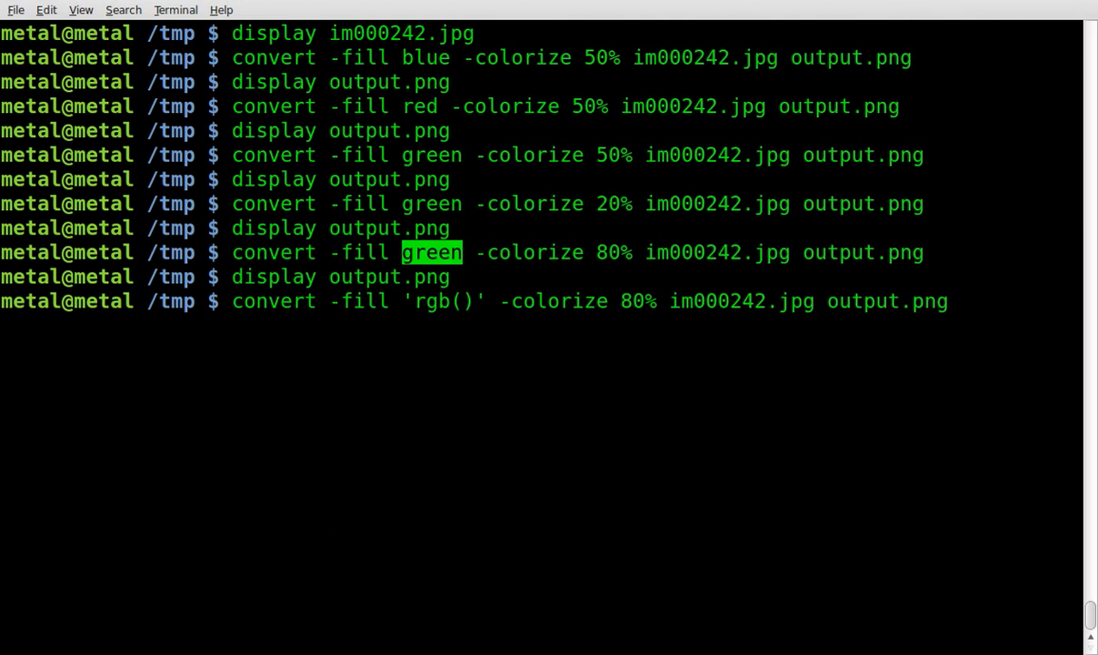
text(0)
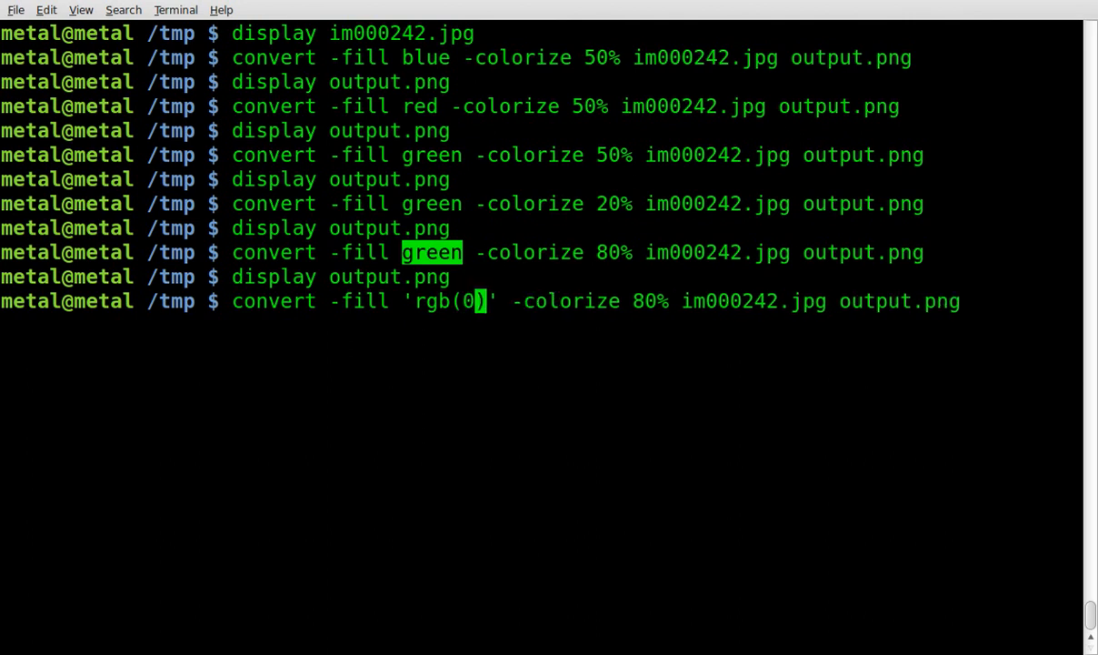
text(,255)
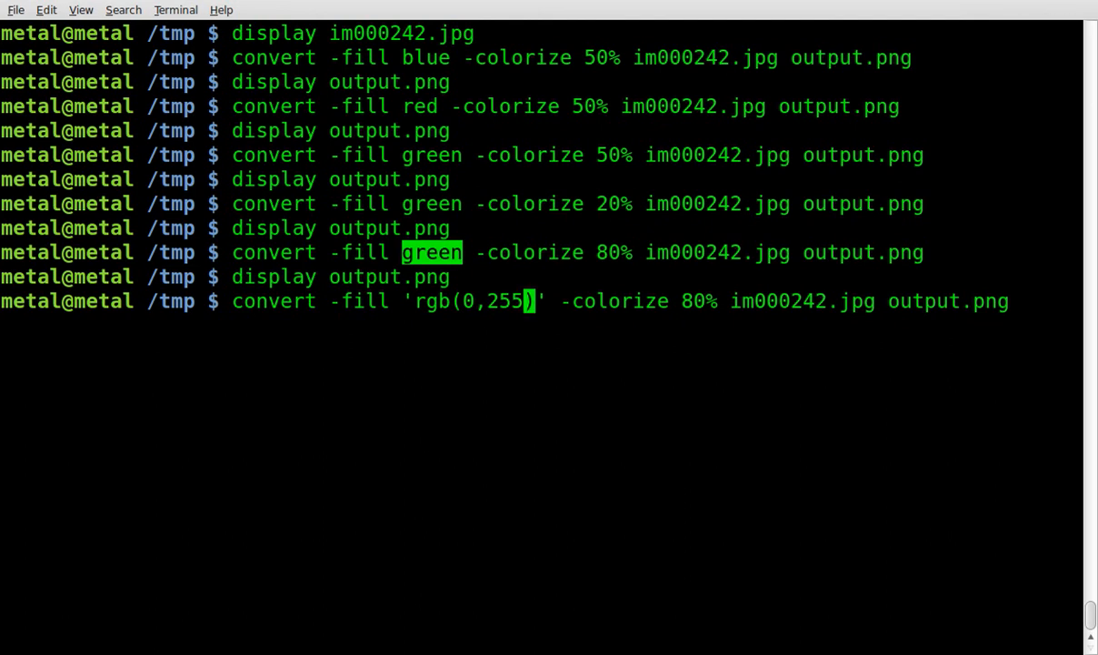
text(,)
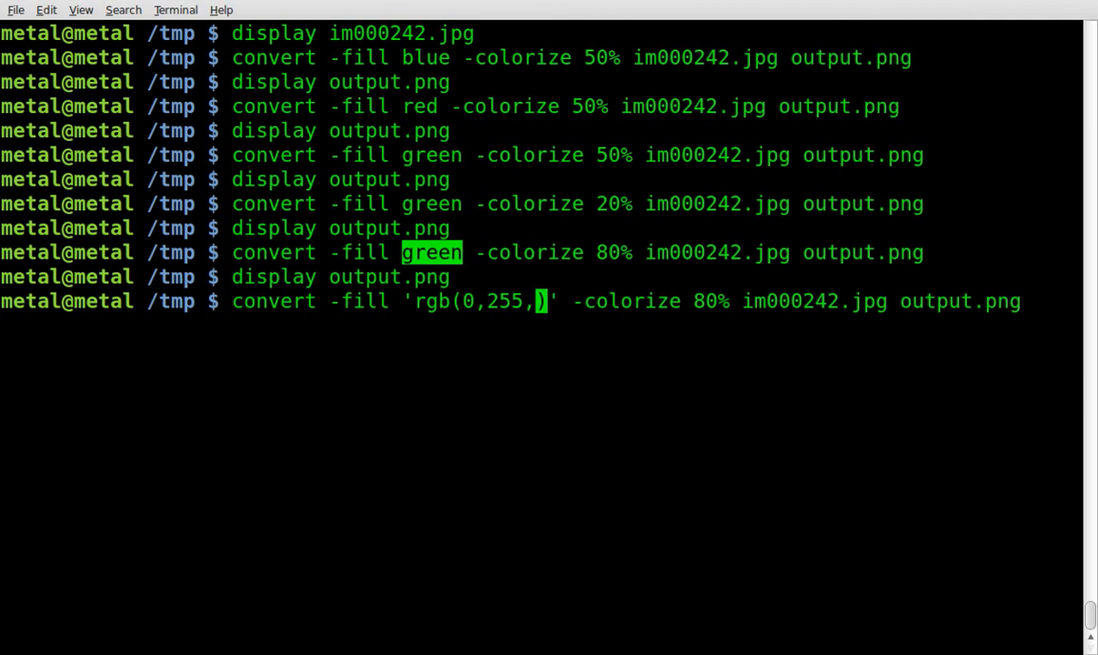
text(0)
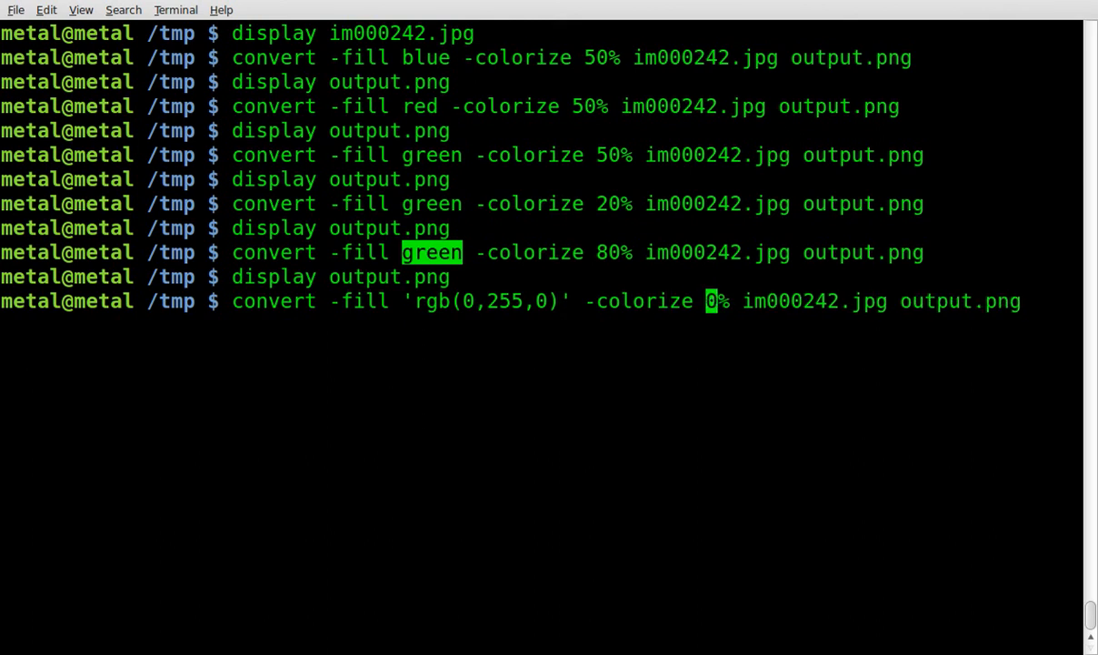
- Run the rgb(0,255,0) tint at 50% into output.png, view it, and recall the command
text(5)
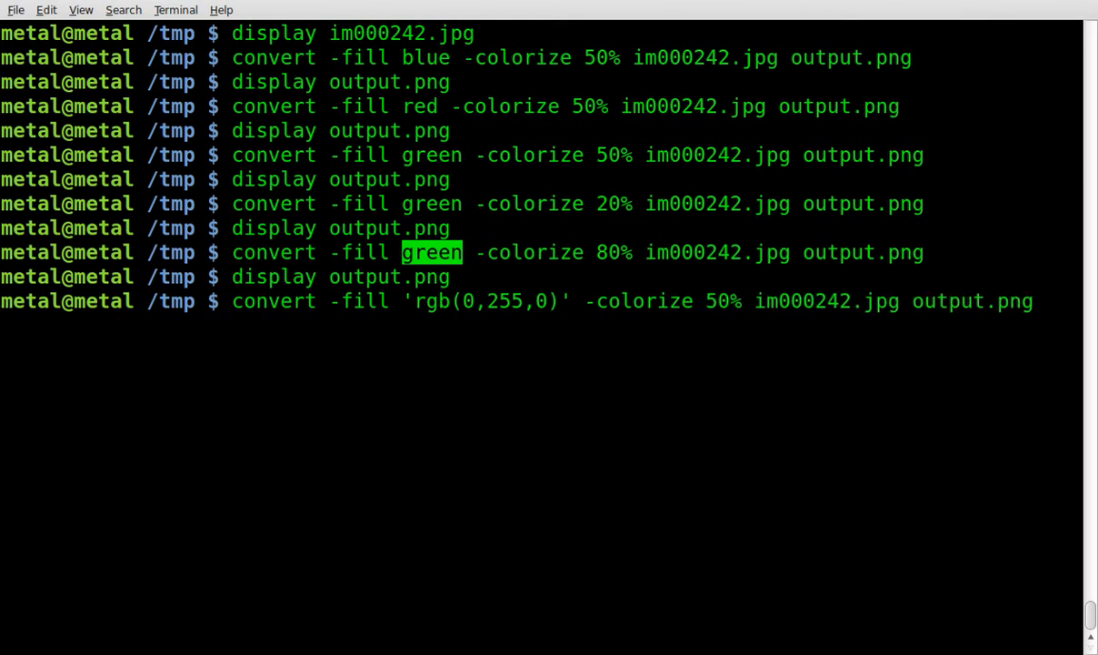
key(Return)
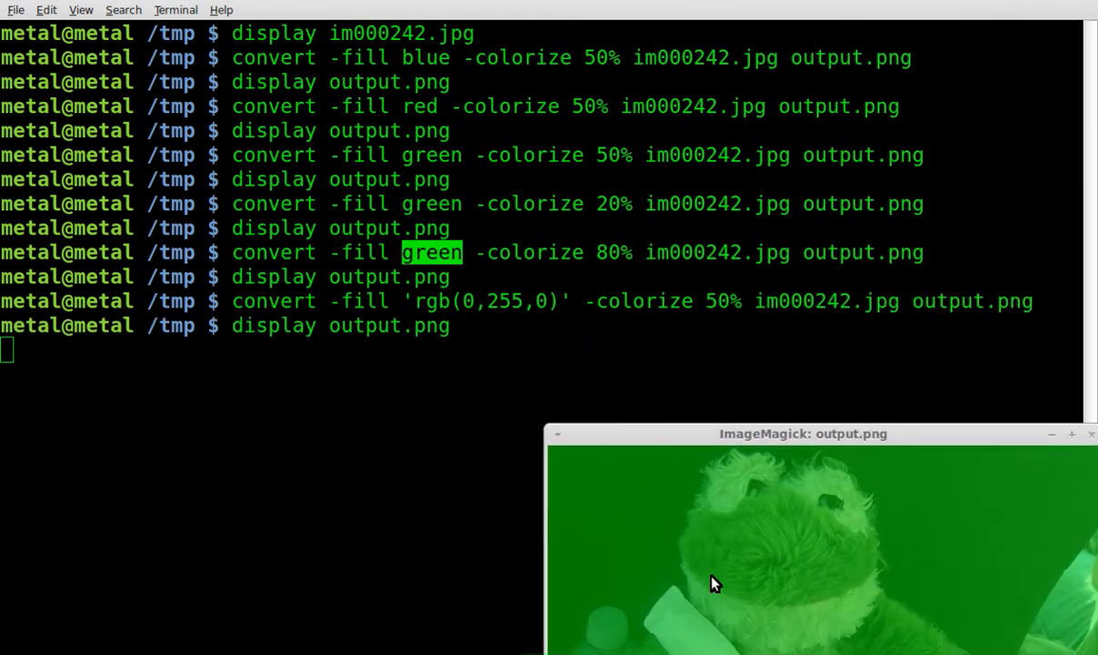
click(1091, 433)
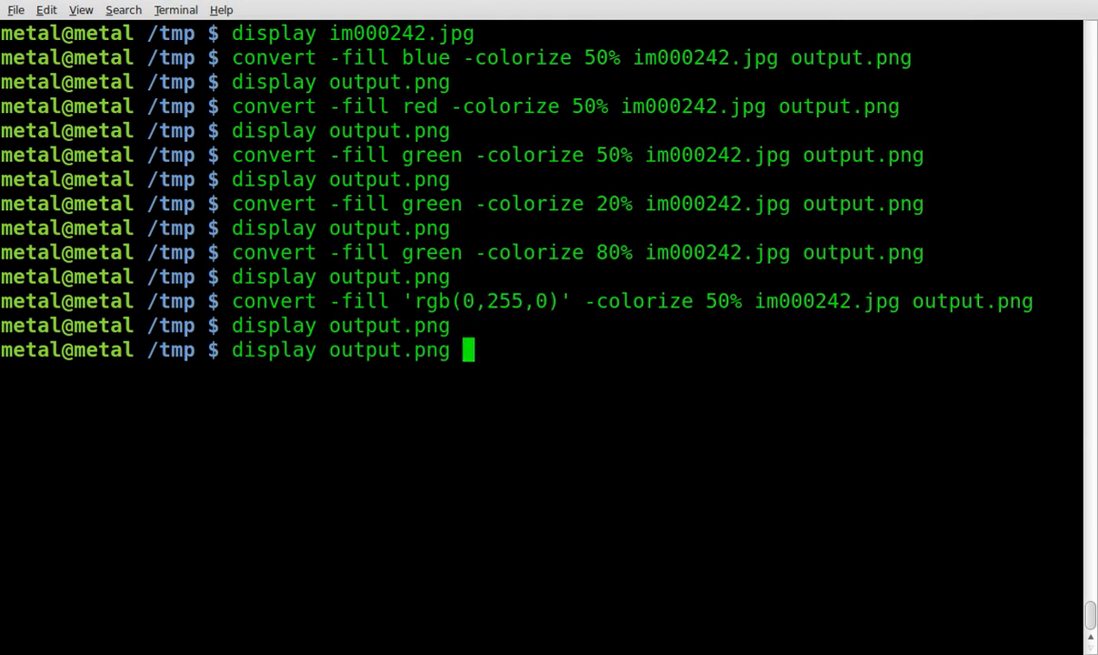
key(Up)
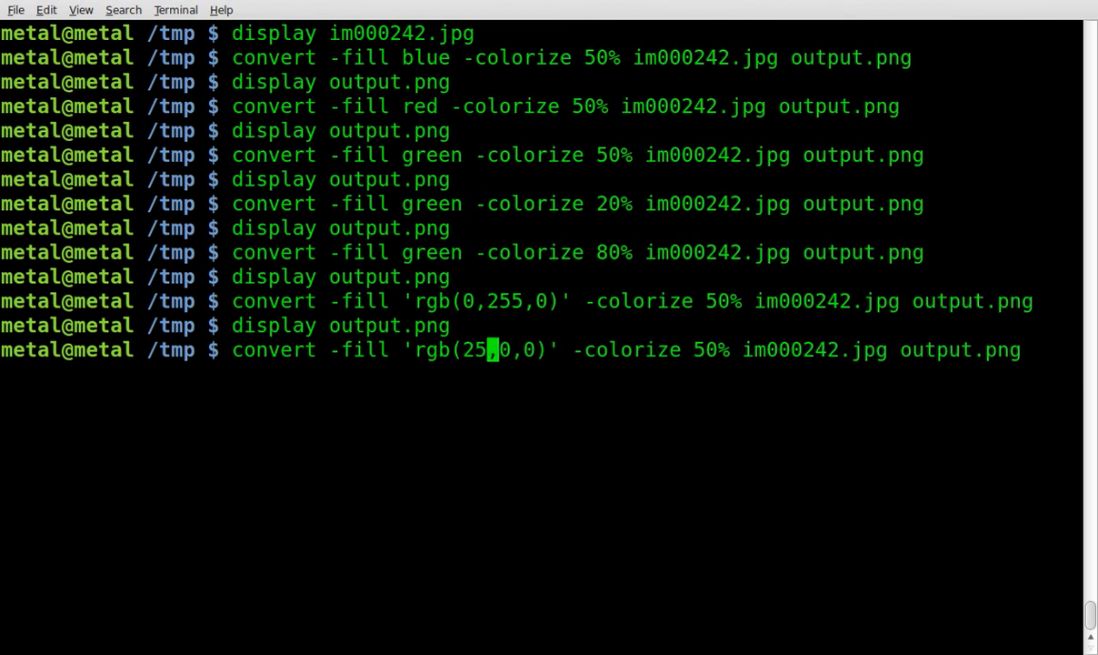
- Tint the frog 50% with rgb(25,0,25) into output.png, view the dark result, recall the command
text(,25)
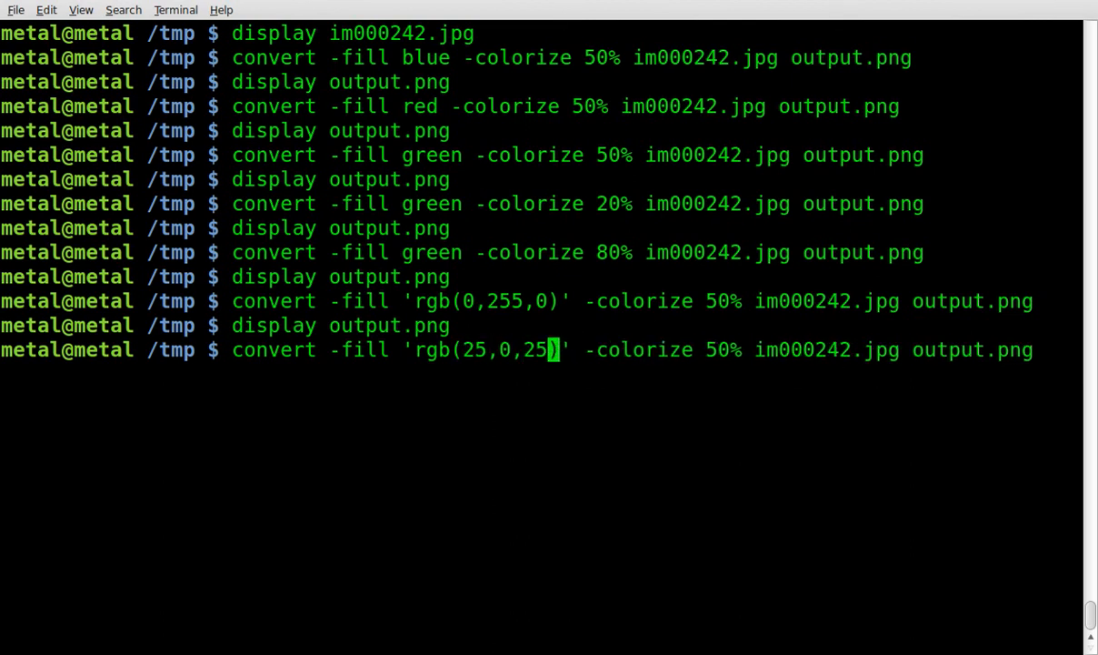
key(Return)
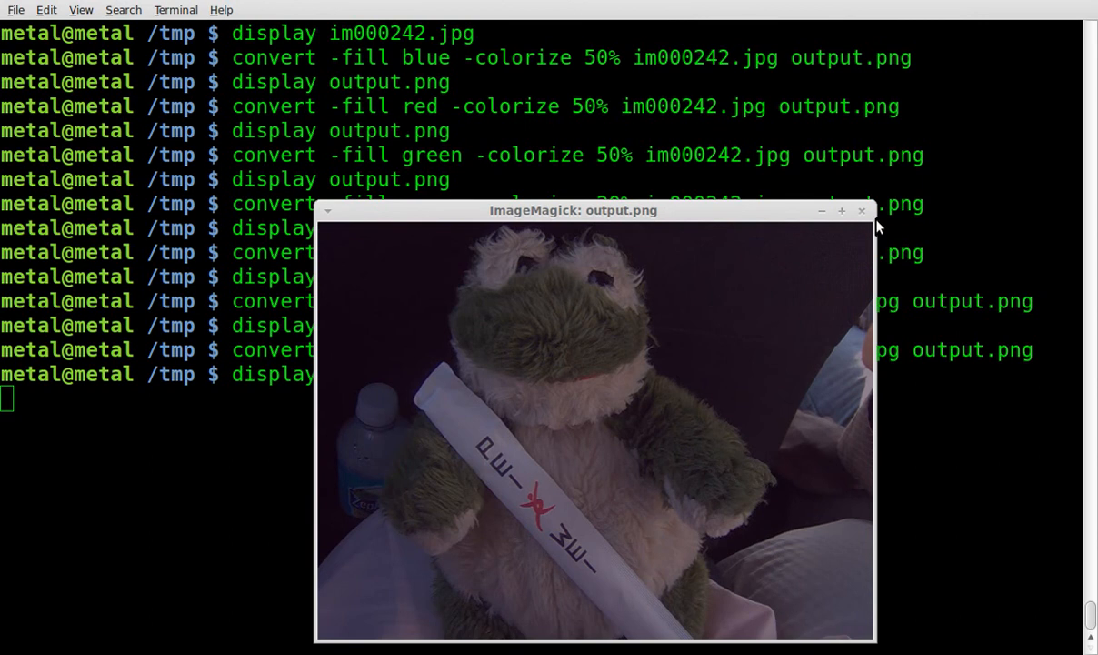
click(860, 211)
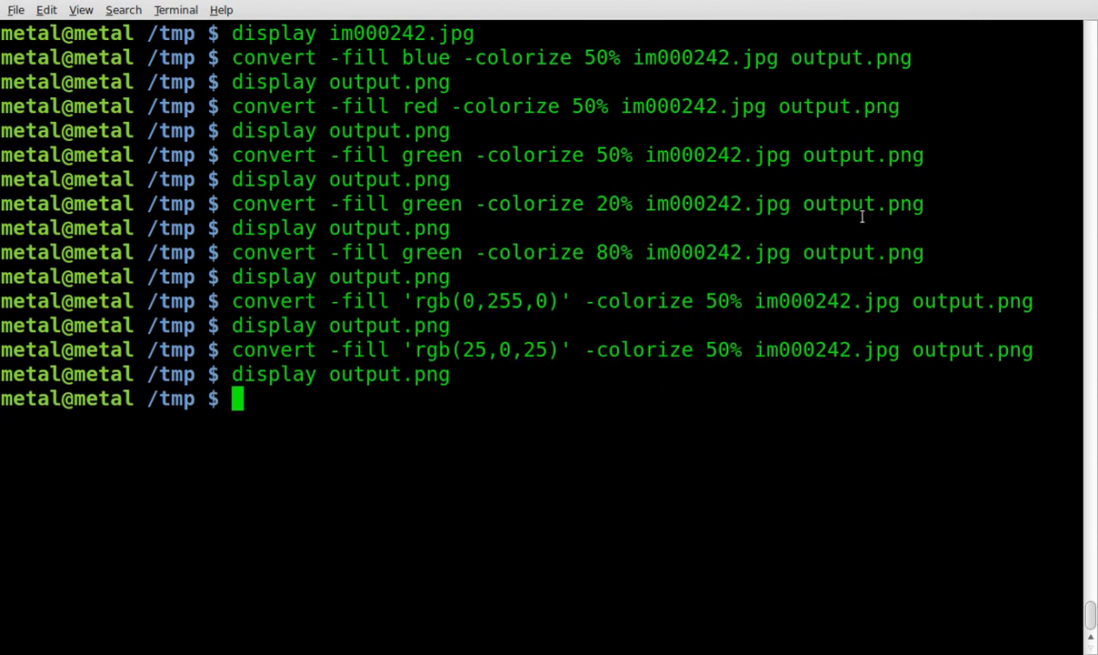
key(Up)
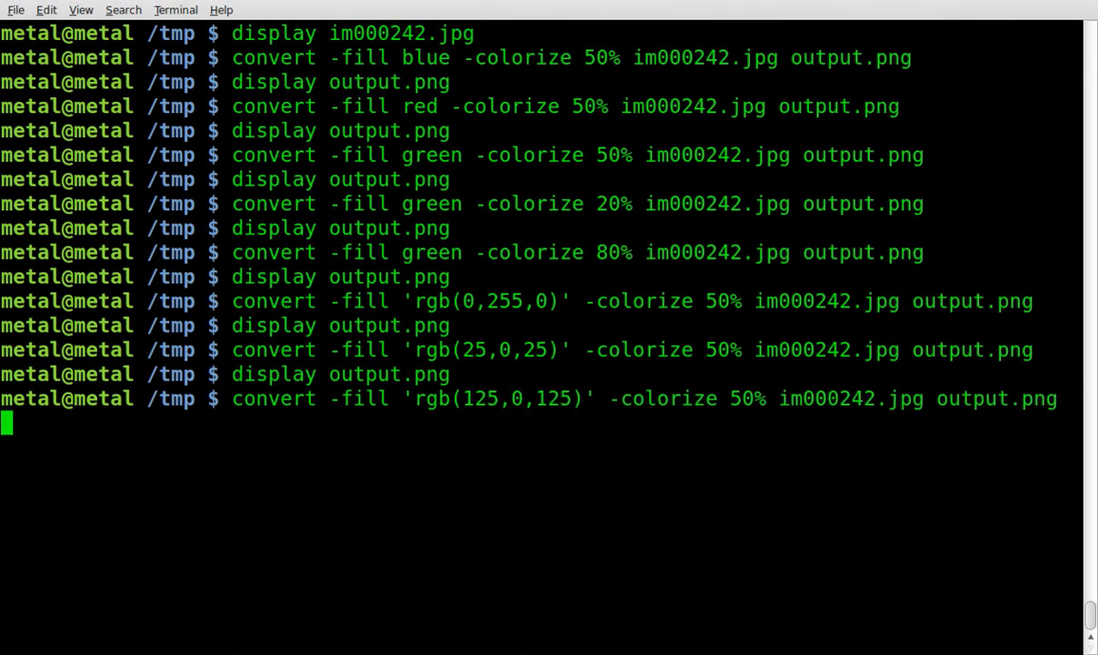
- Display the rgb(125,0,125) tinted output.png and recall the convert command
text(display output.png)
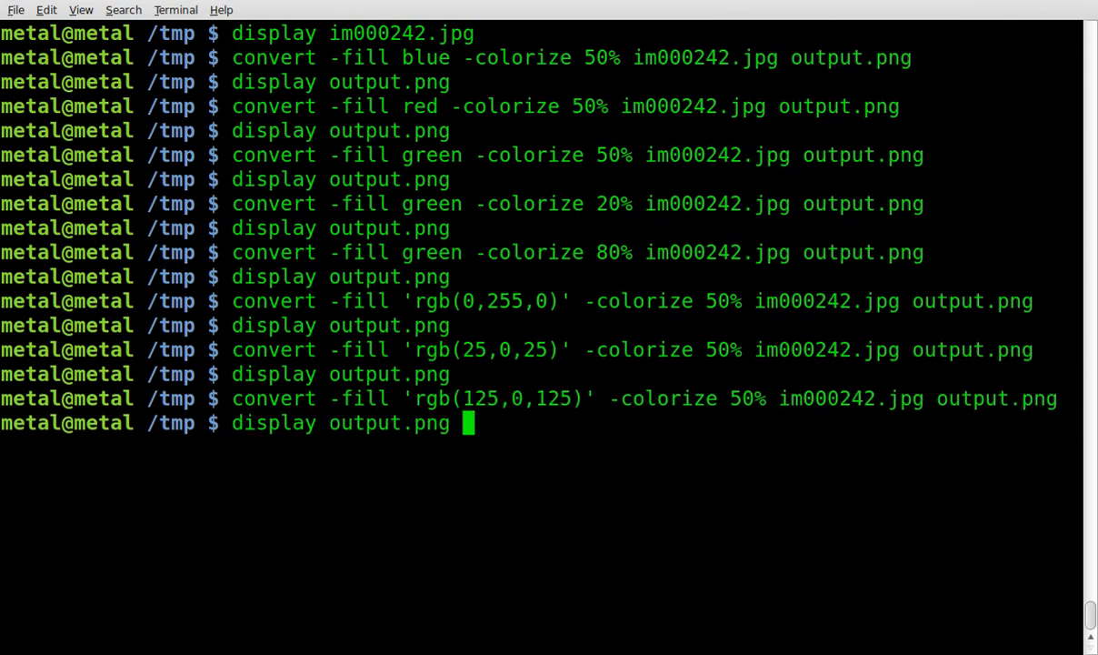
key(Return)
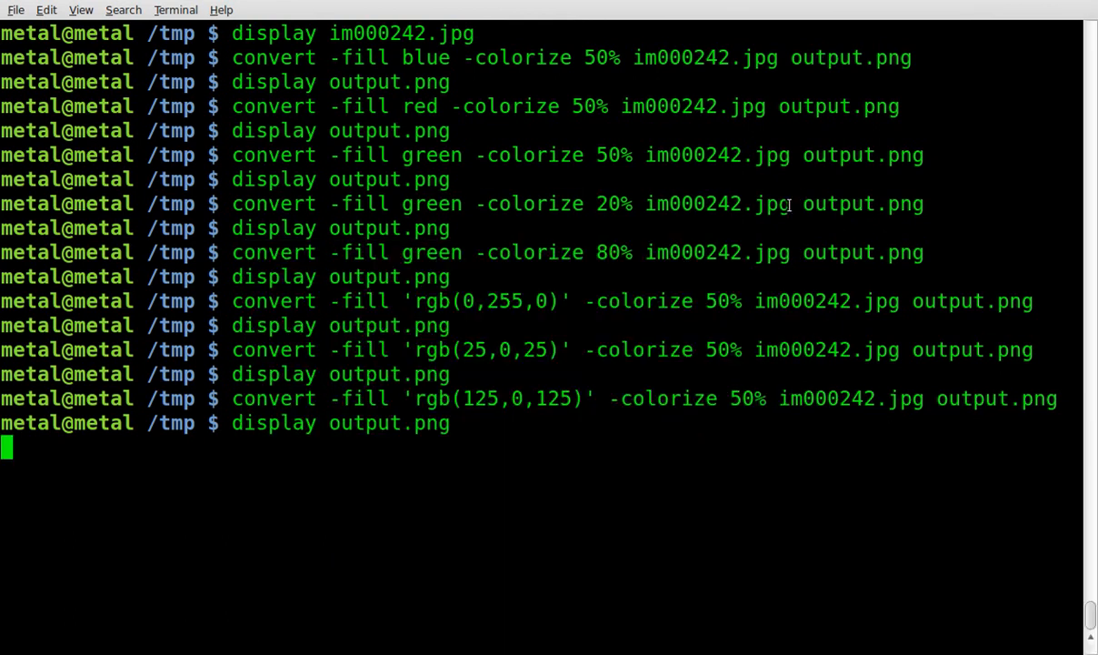
key(Up)
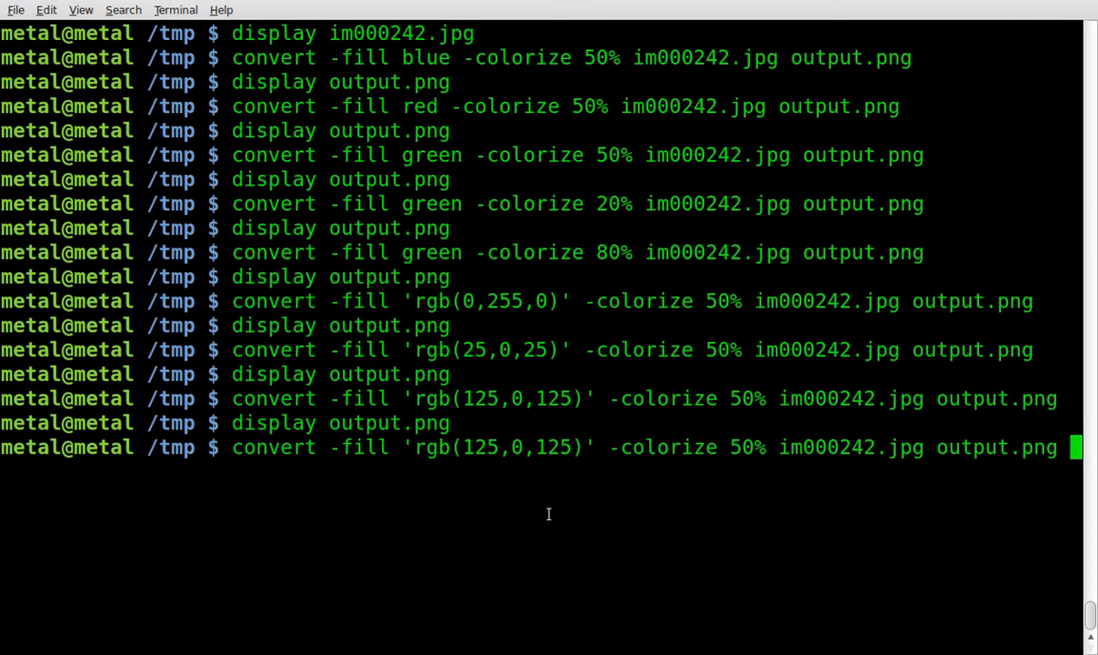
double_click(273, 447)
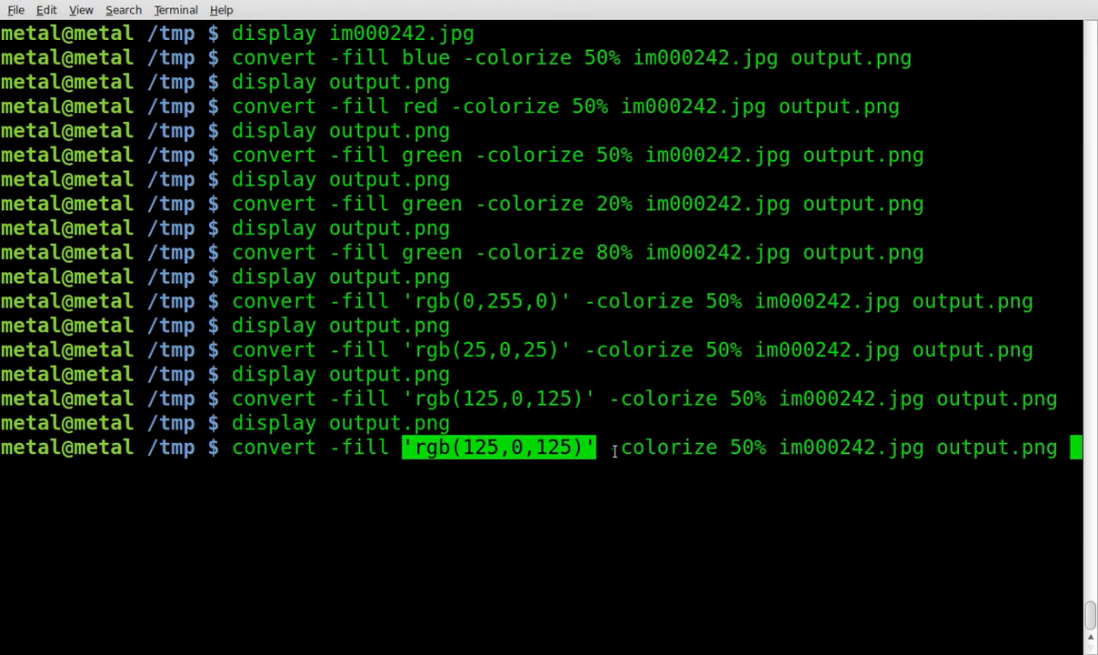
double_click(742, 448)
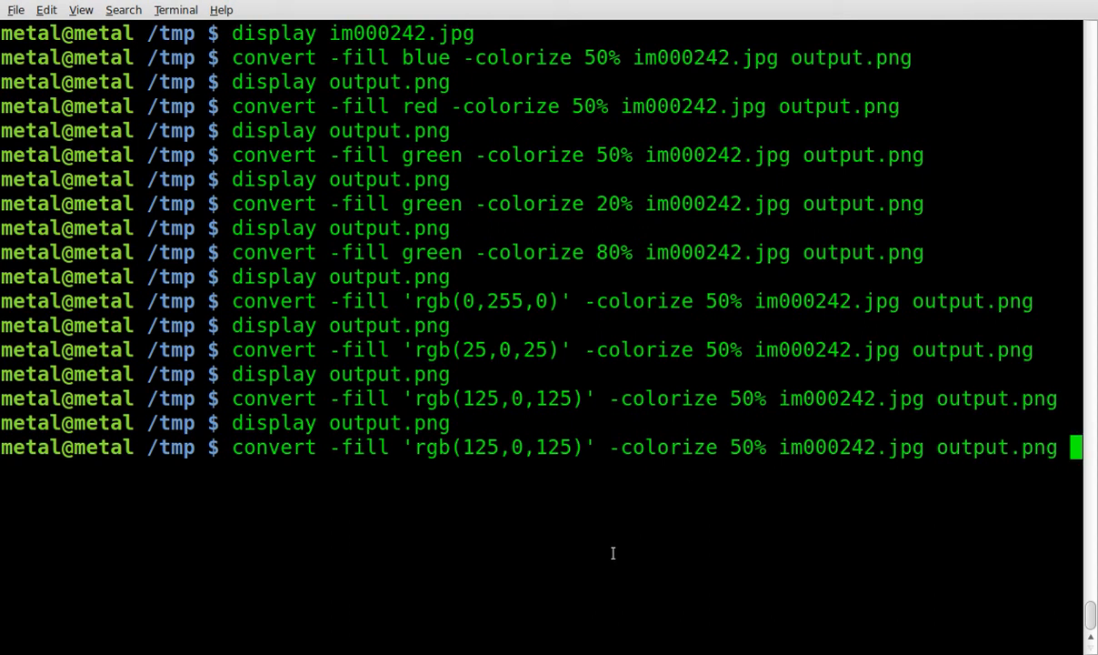
text(wq)
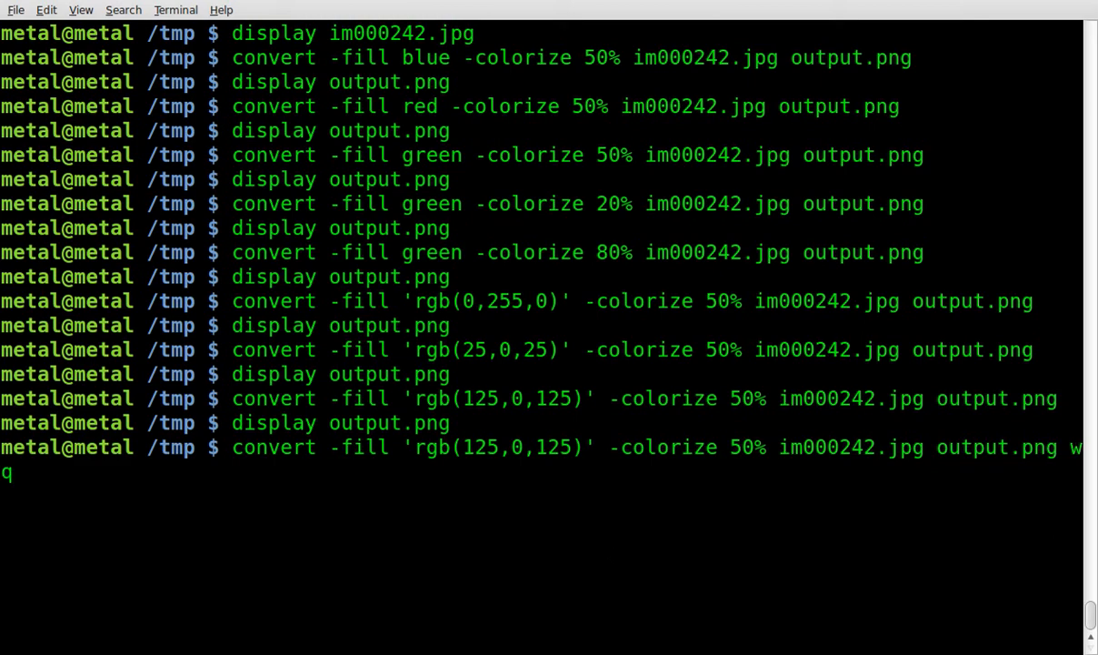